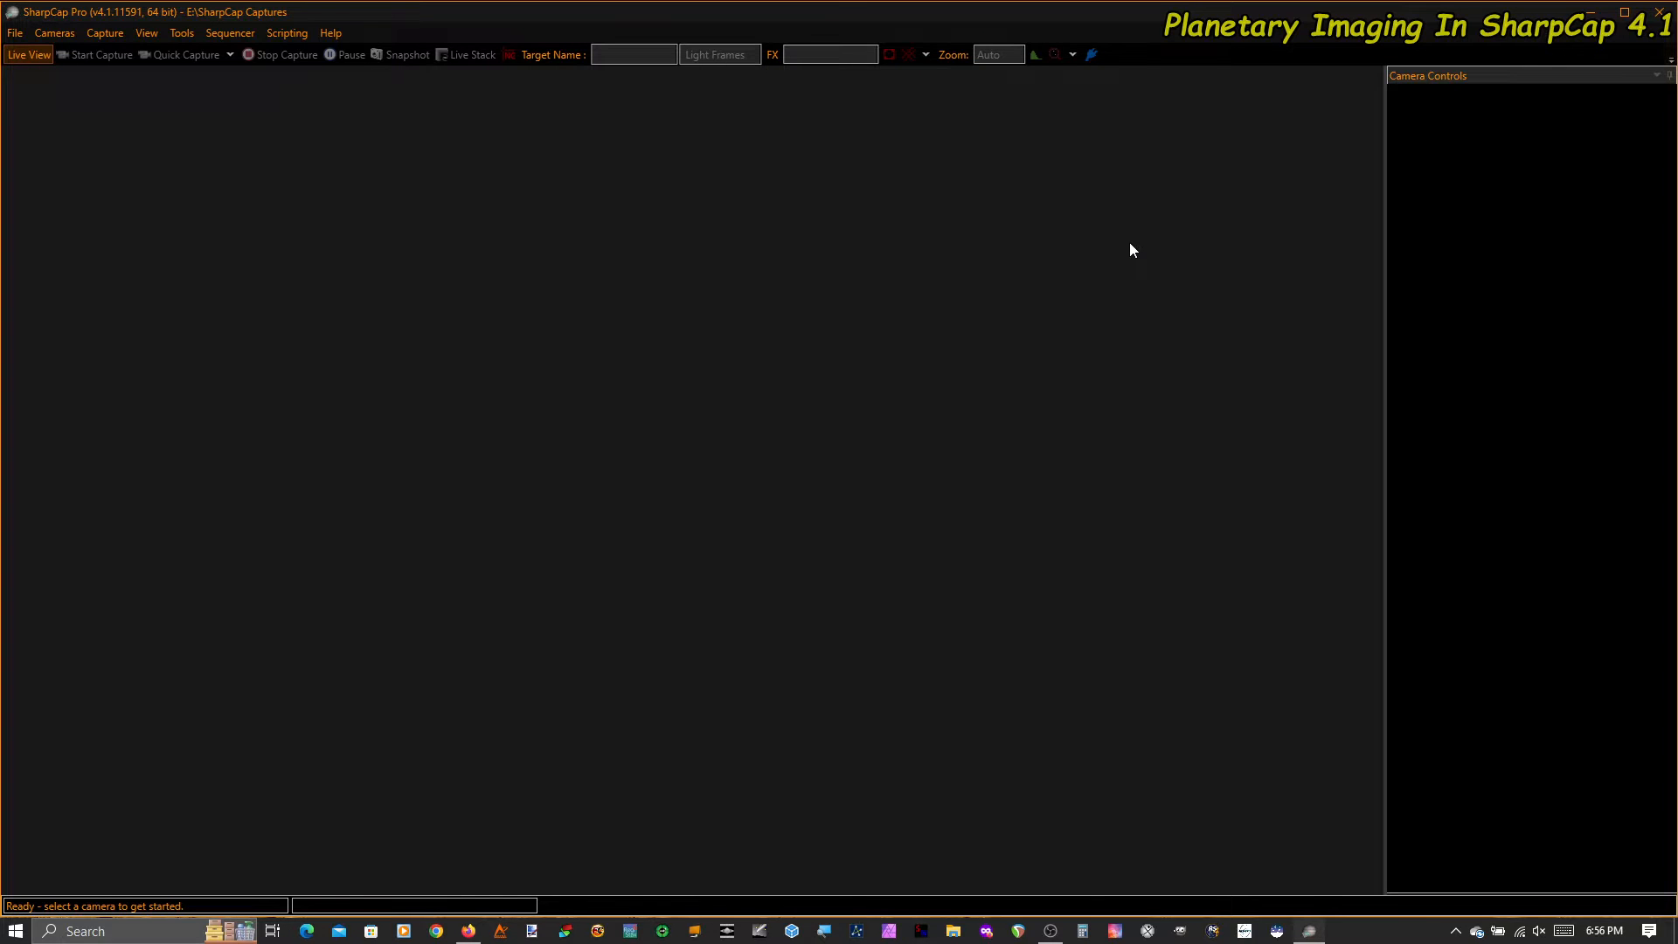
mouse_move(946, 251)
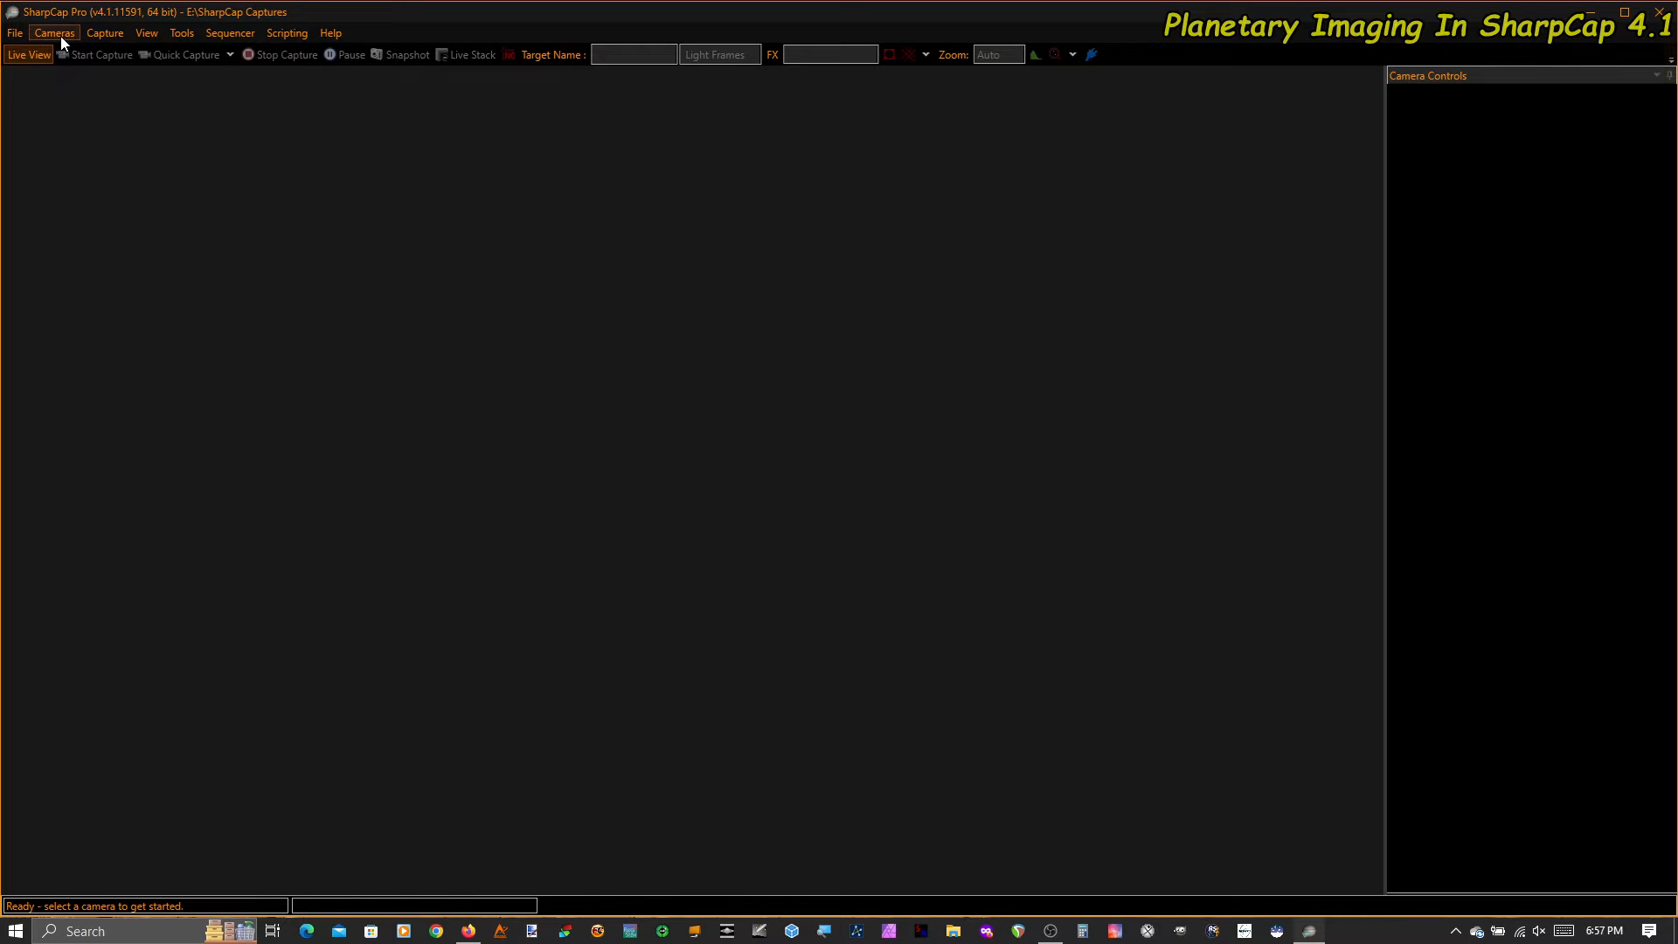
Bring up the Cameras menu listing ZWO, SVBONY, ASCOM and test cameras
click(53, 32)
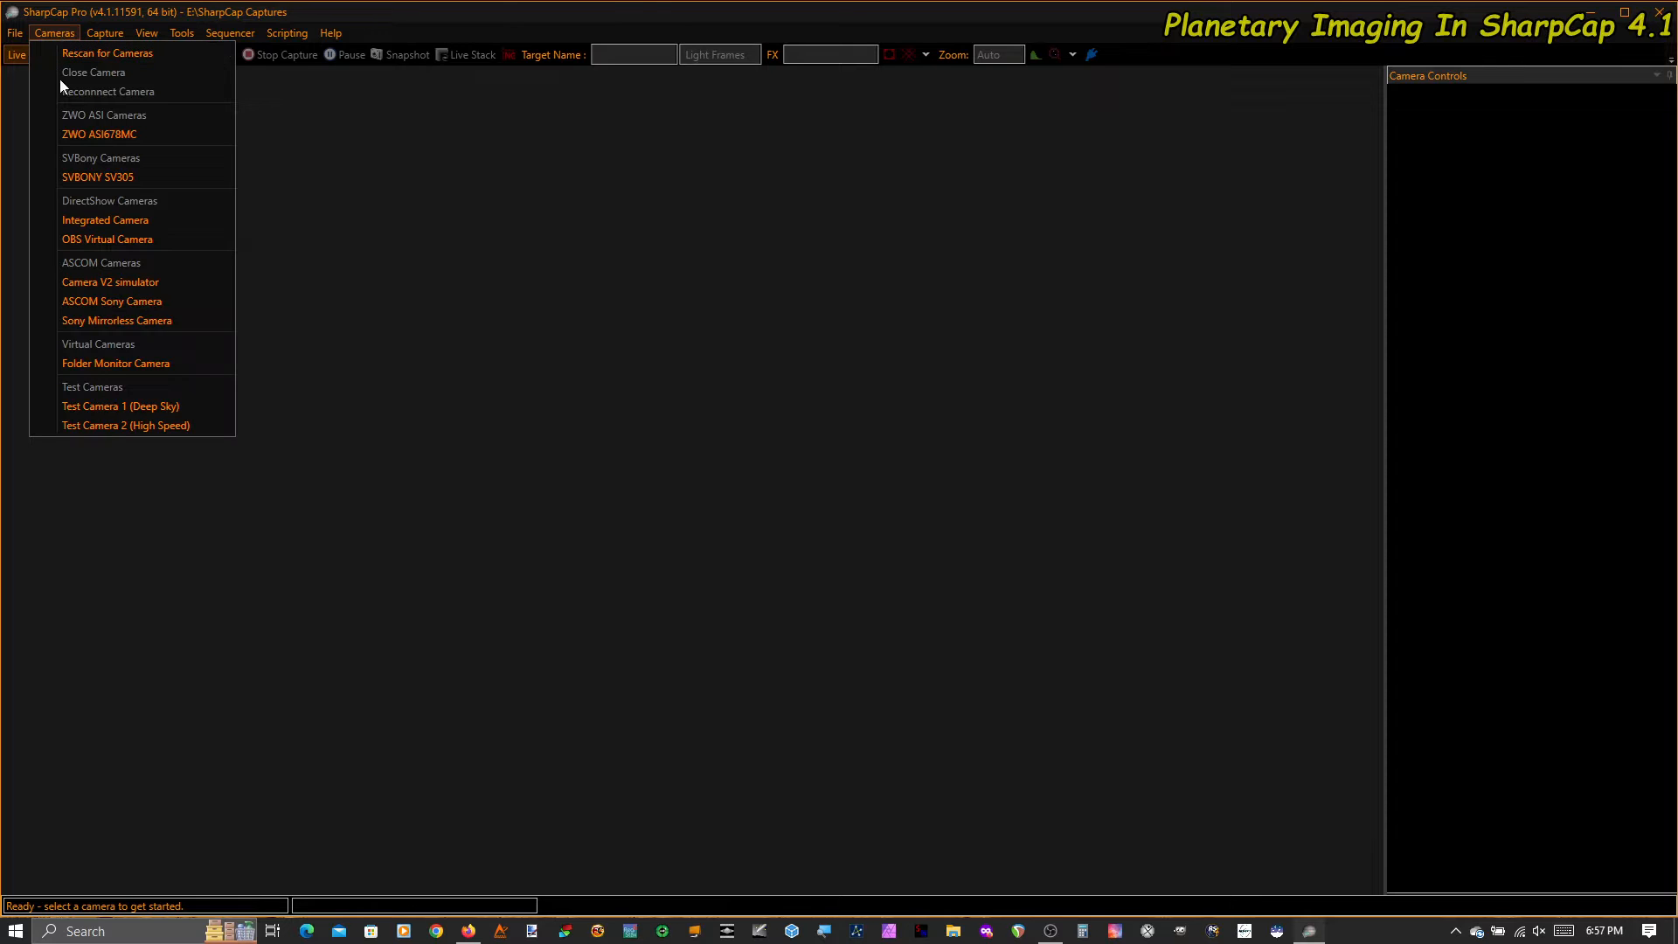
mouse_move(120, 176)
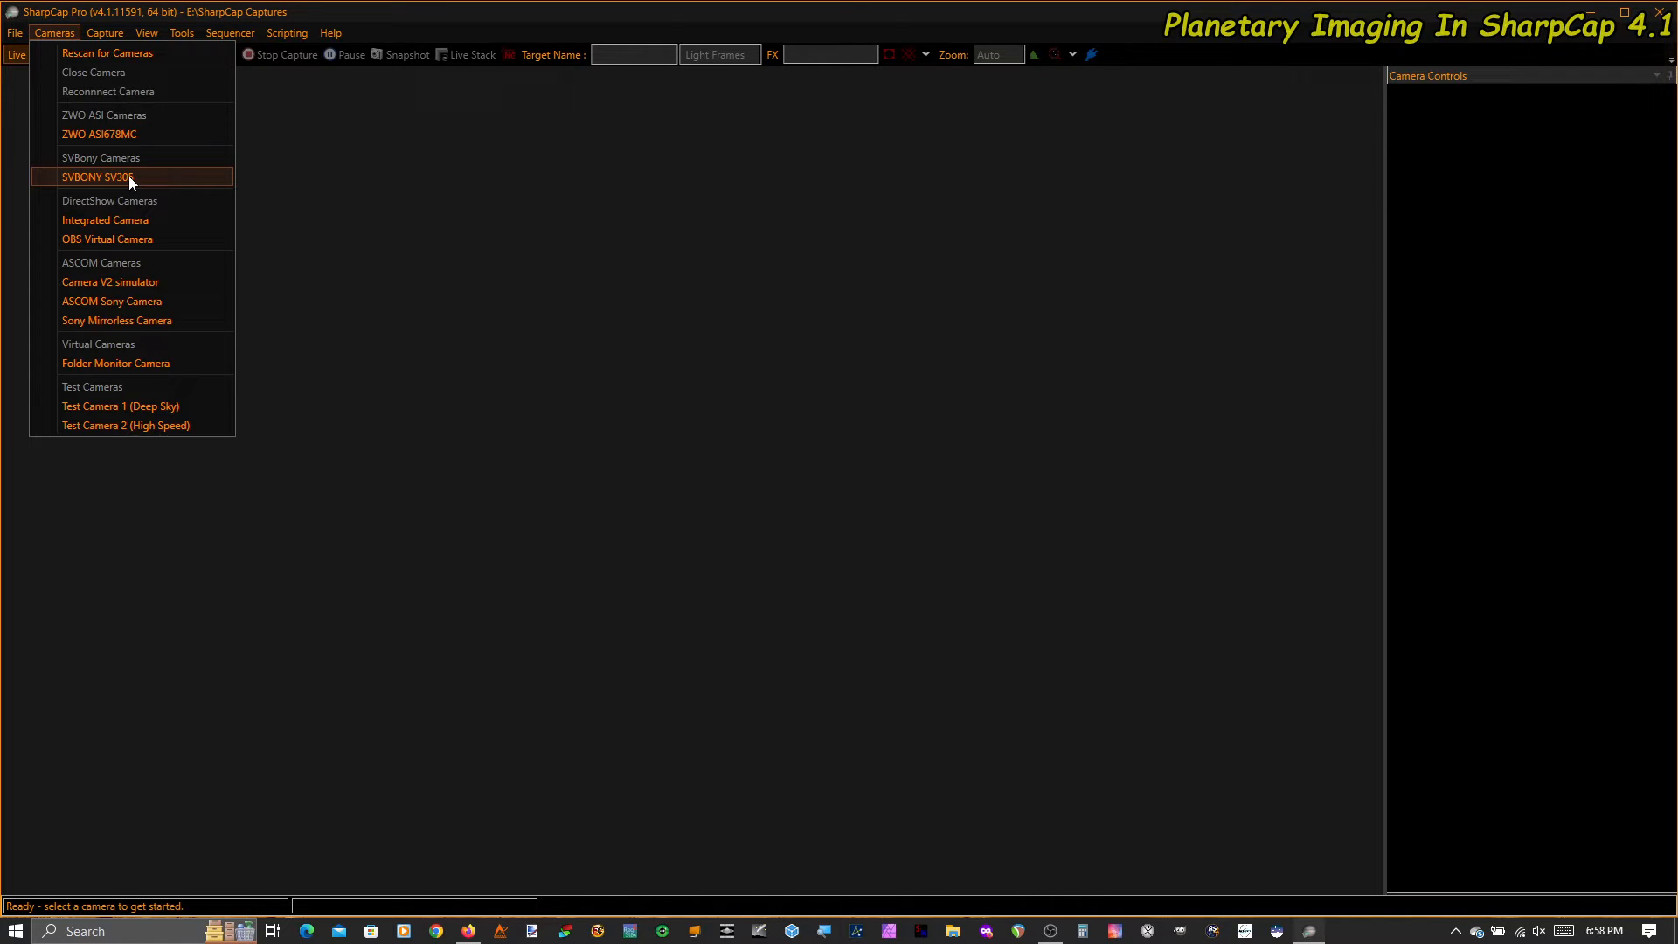
Connect the SVBONY SV305 camera for a live preview
click(100, 176)
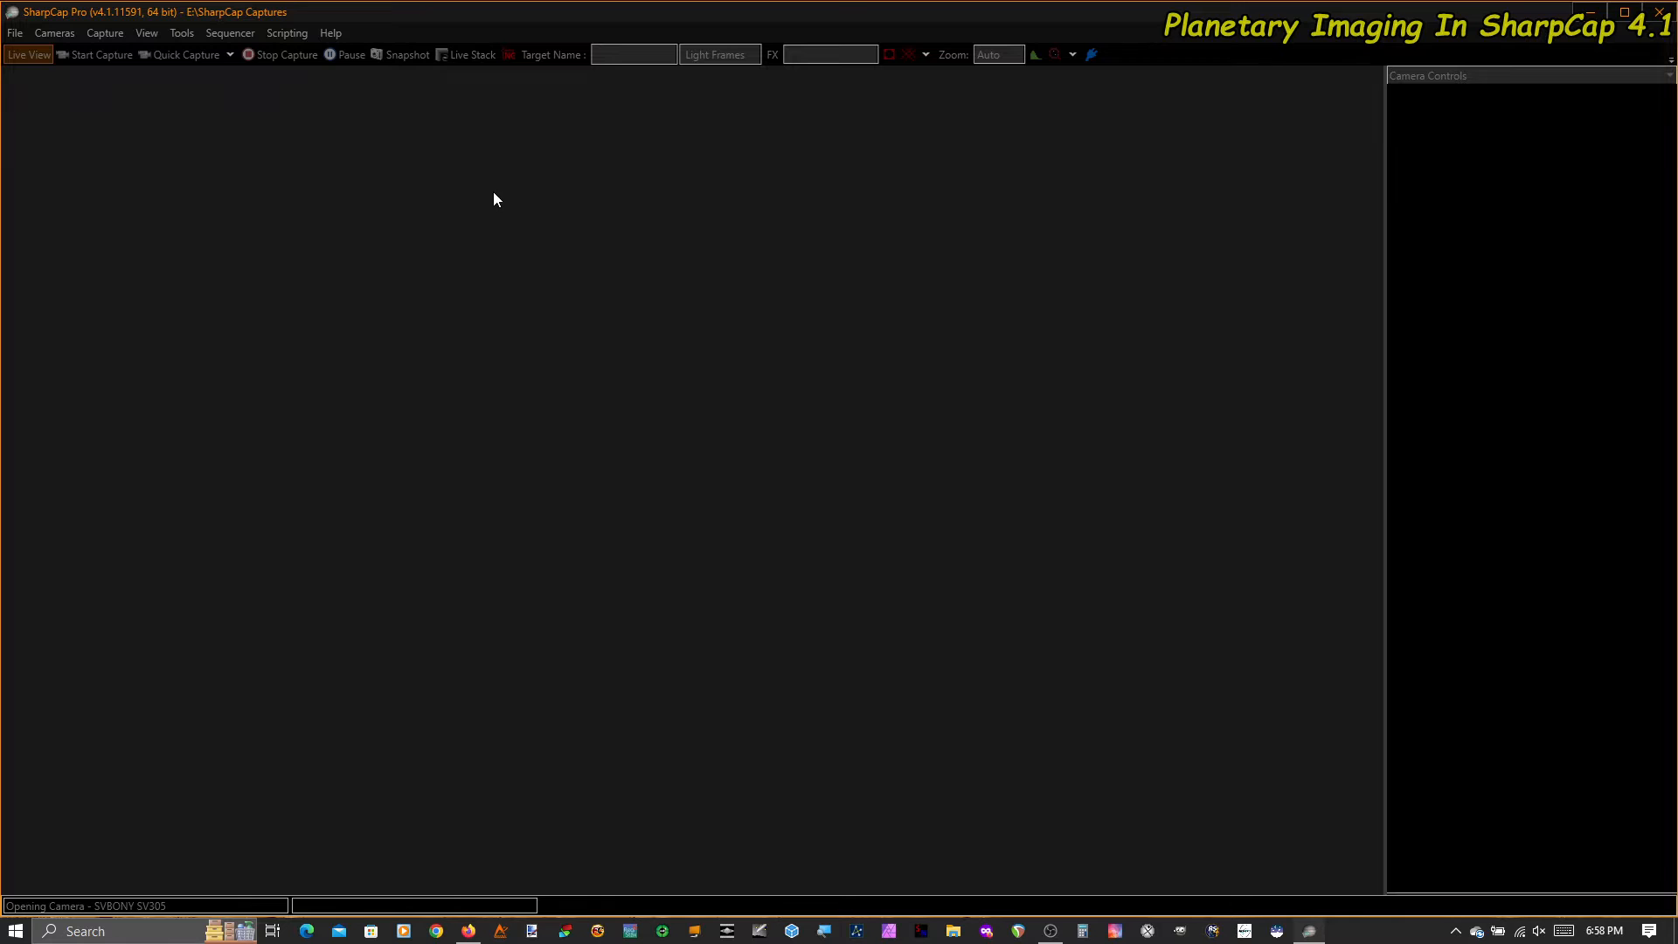
mouse_move(755, 357)
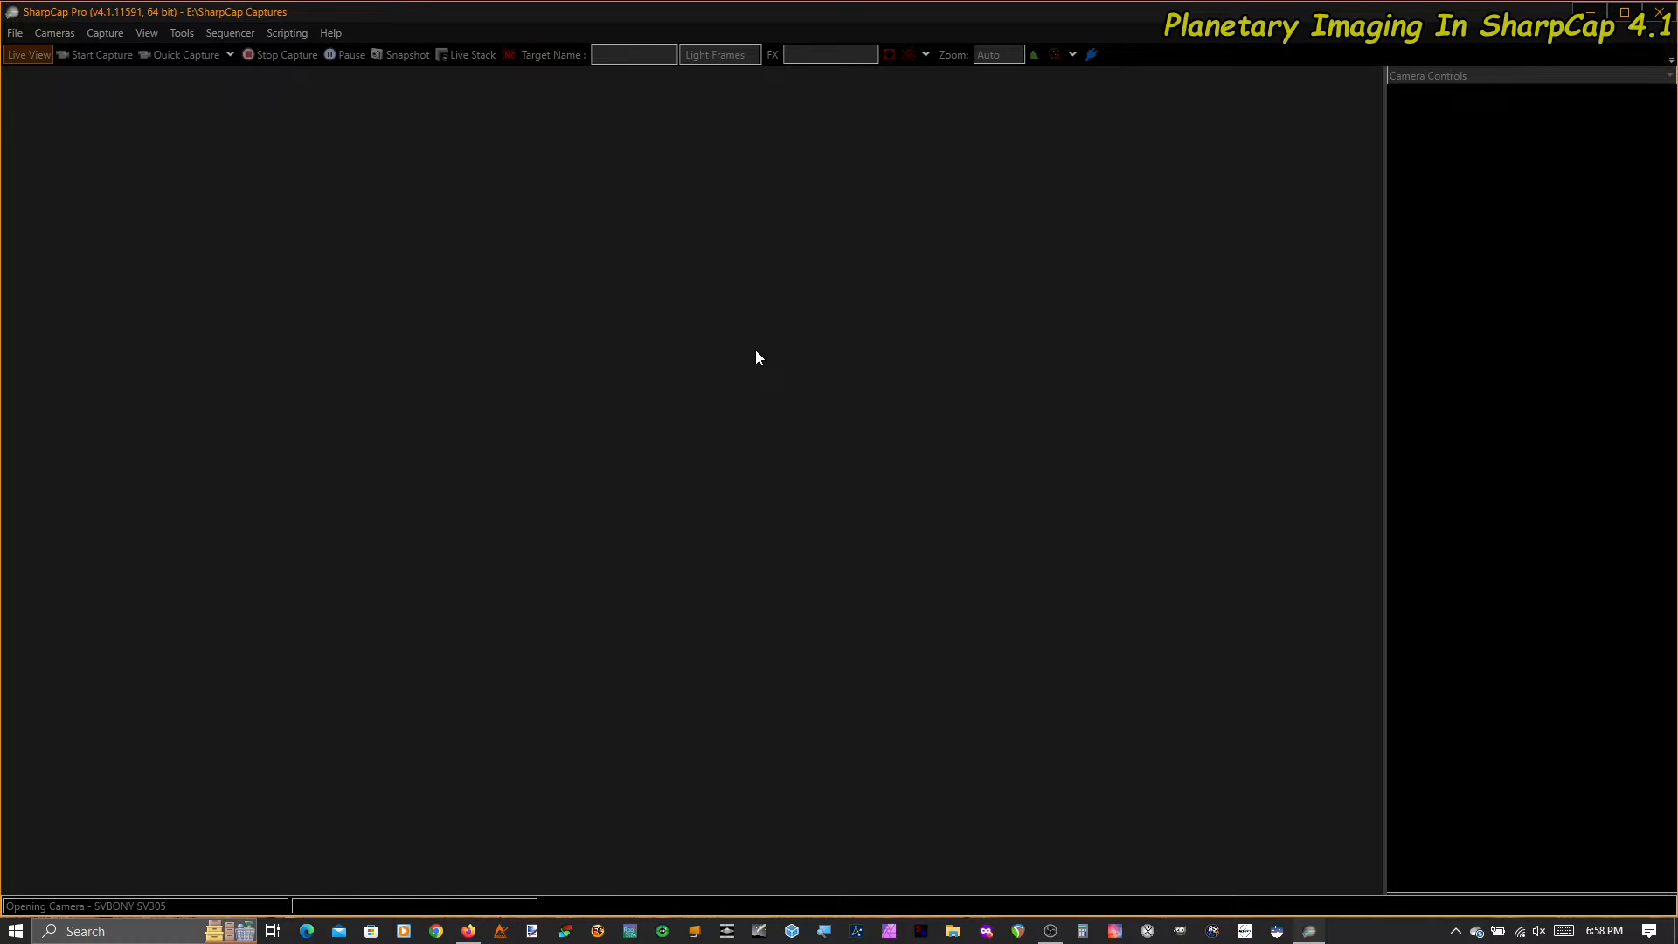
mouse_move(751, 358)
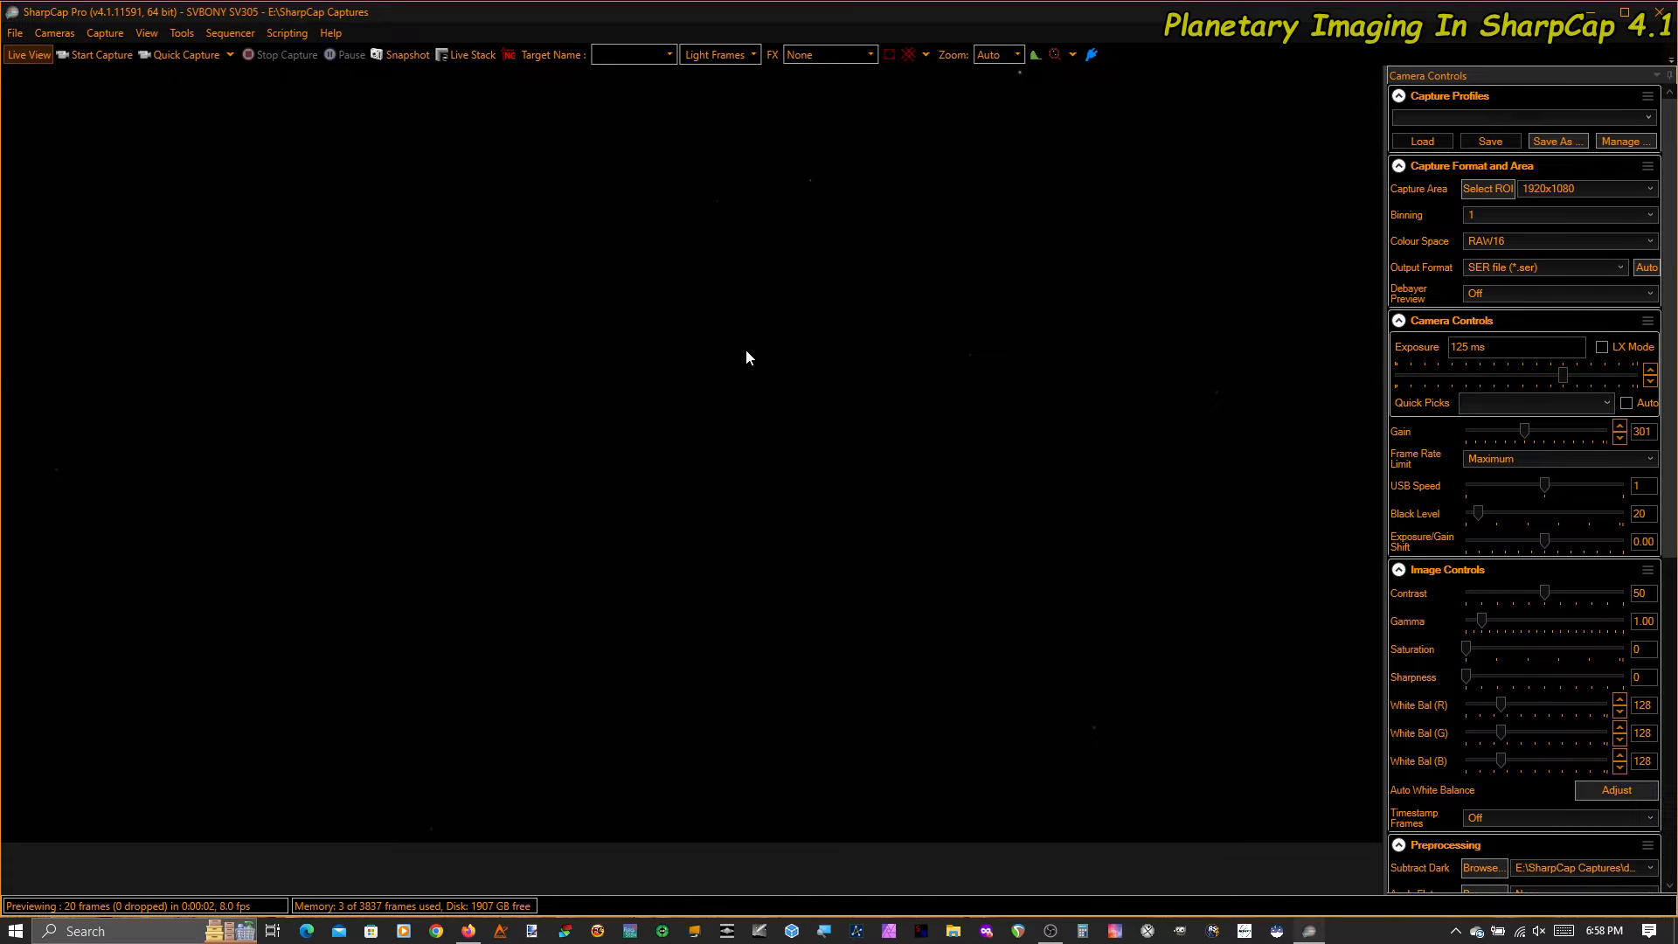
mouse_move(1544, 318)
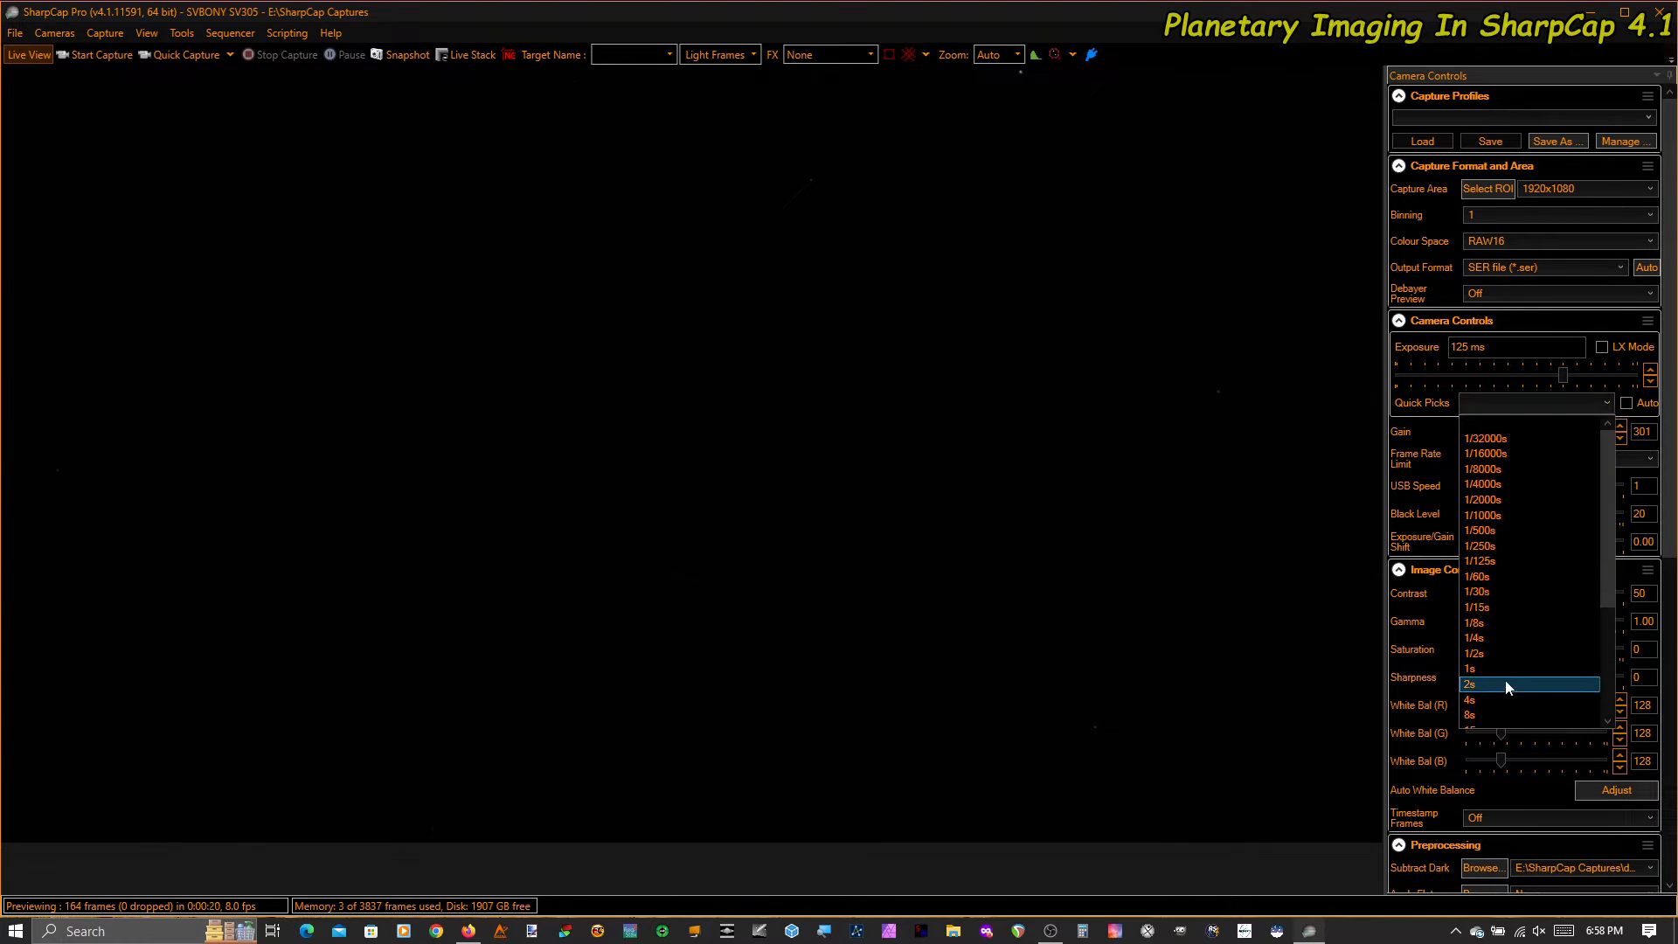
Set the exposure to 2 s via Quick Picks so the star field becomes clearly visible
click(1469, 683)
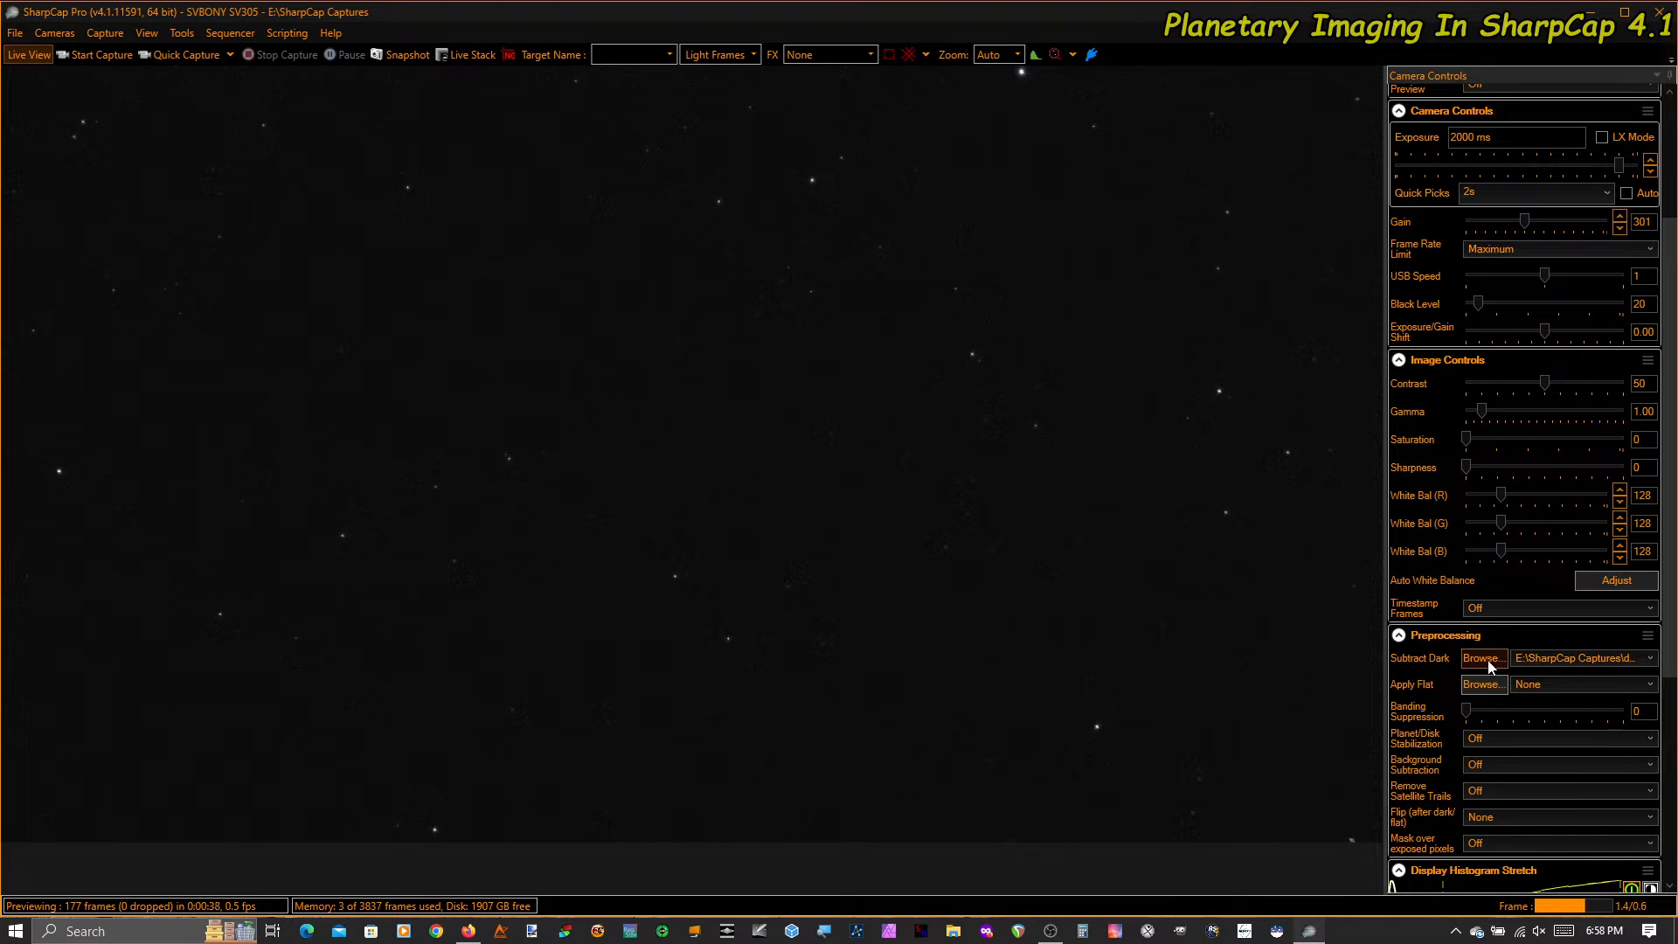
mouse_move(626, 273)
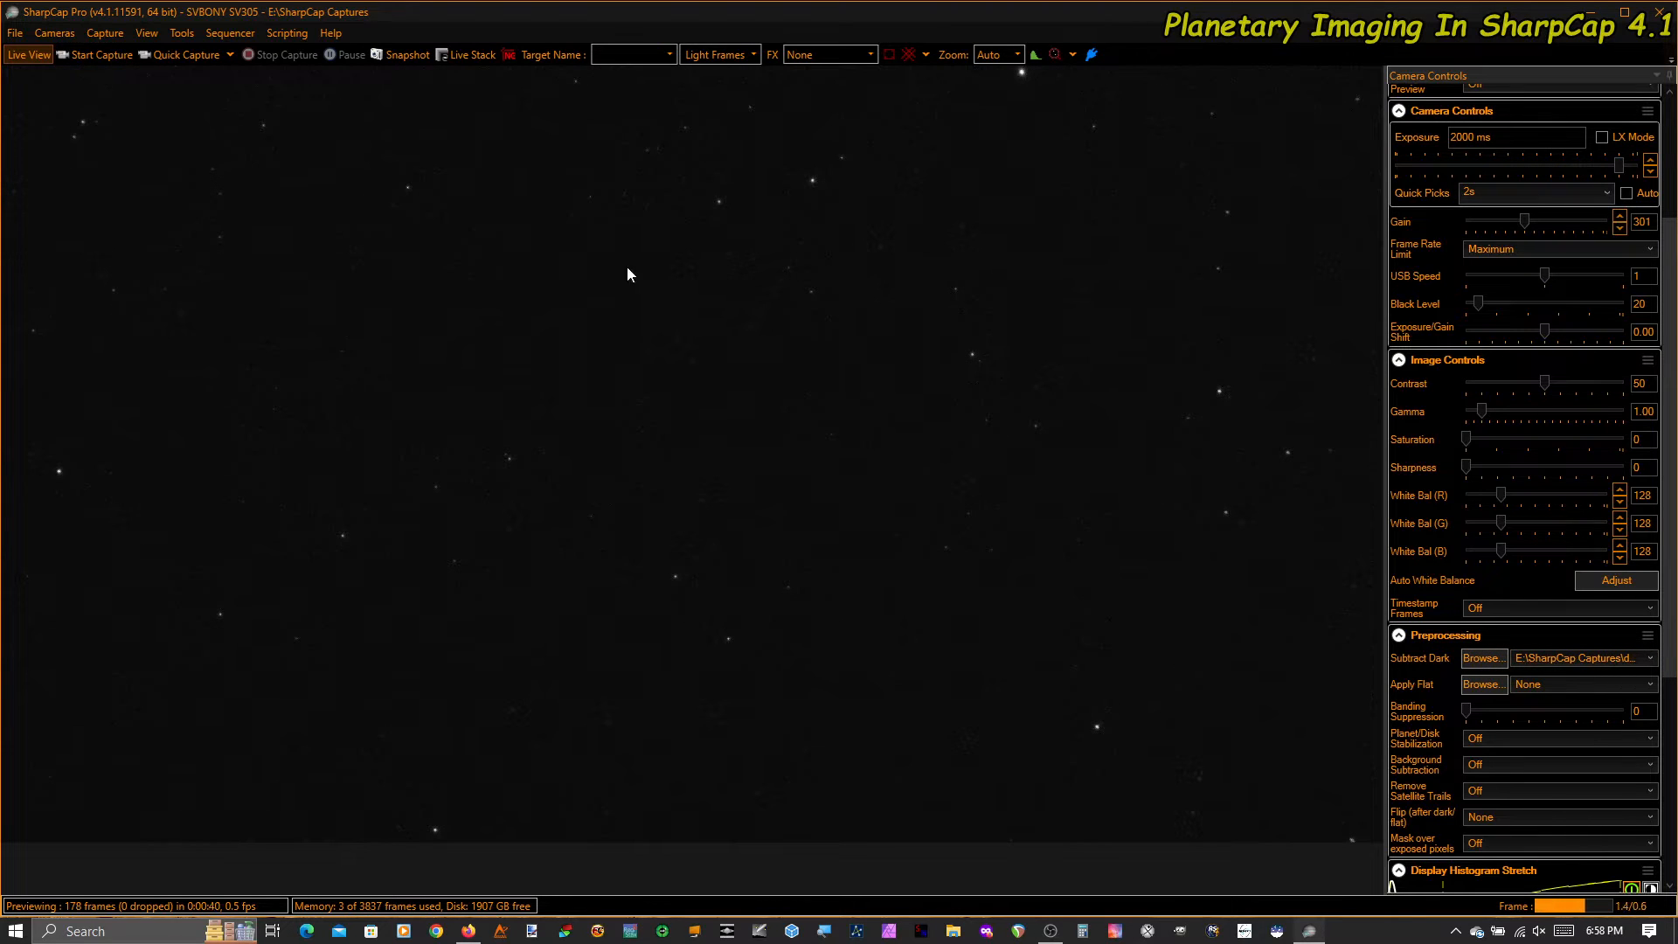
click(1646, 658)
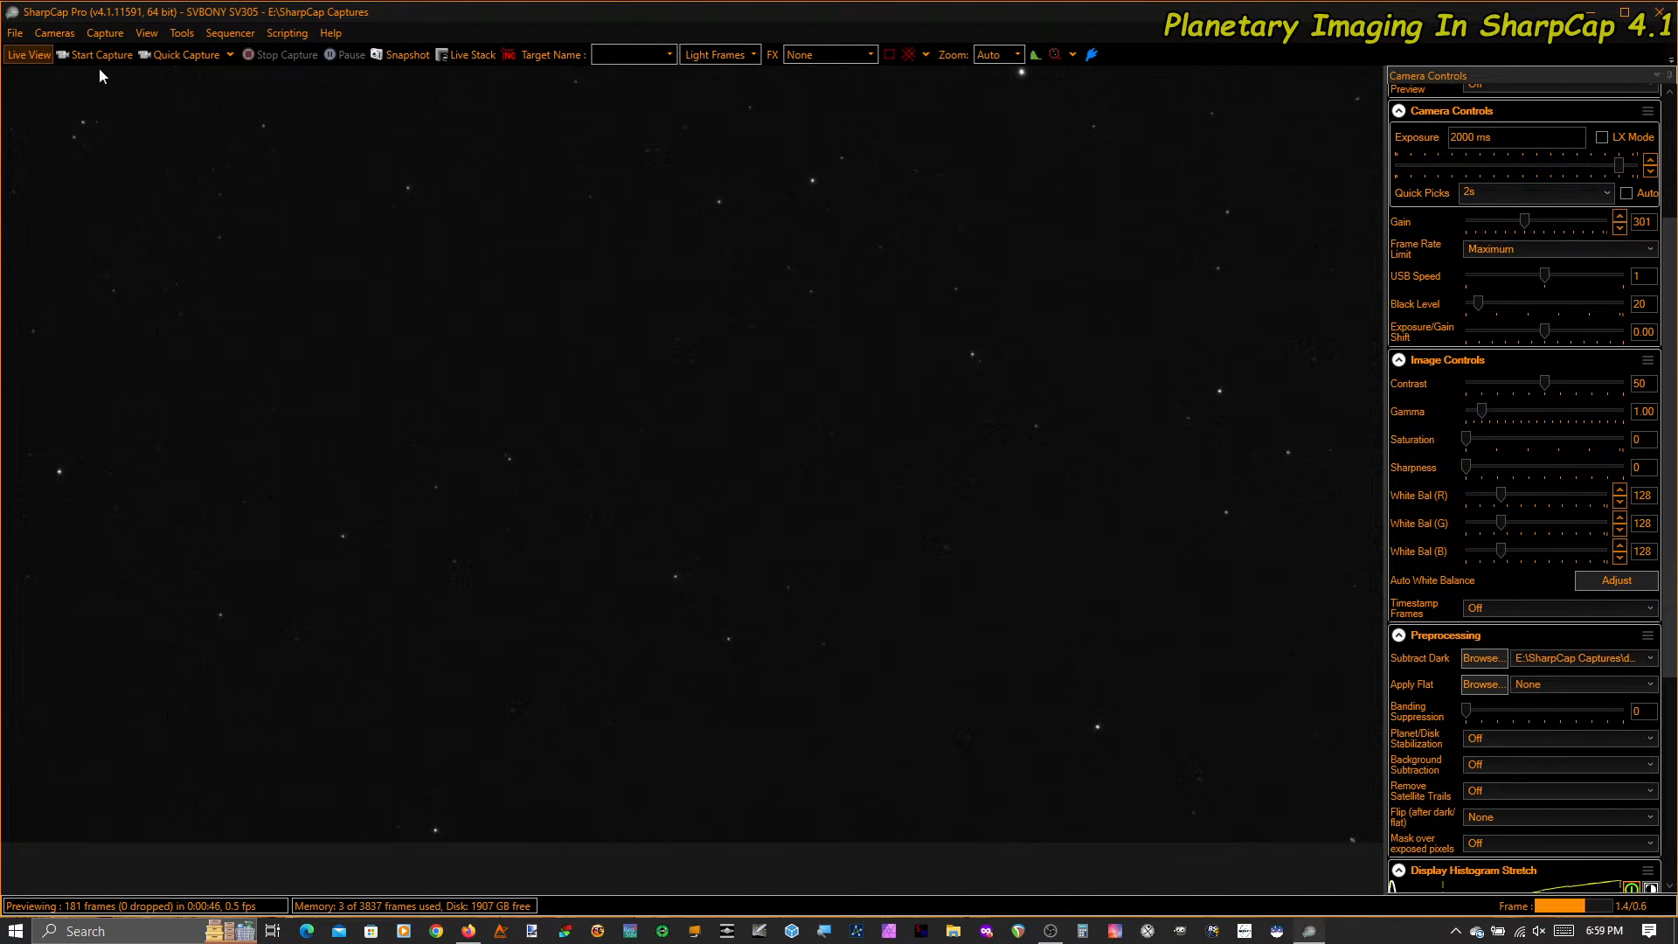
Start Capture Dark from the Tools menu, averaging 30 frames into the dark library
click(104, 33)
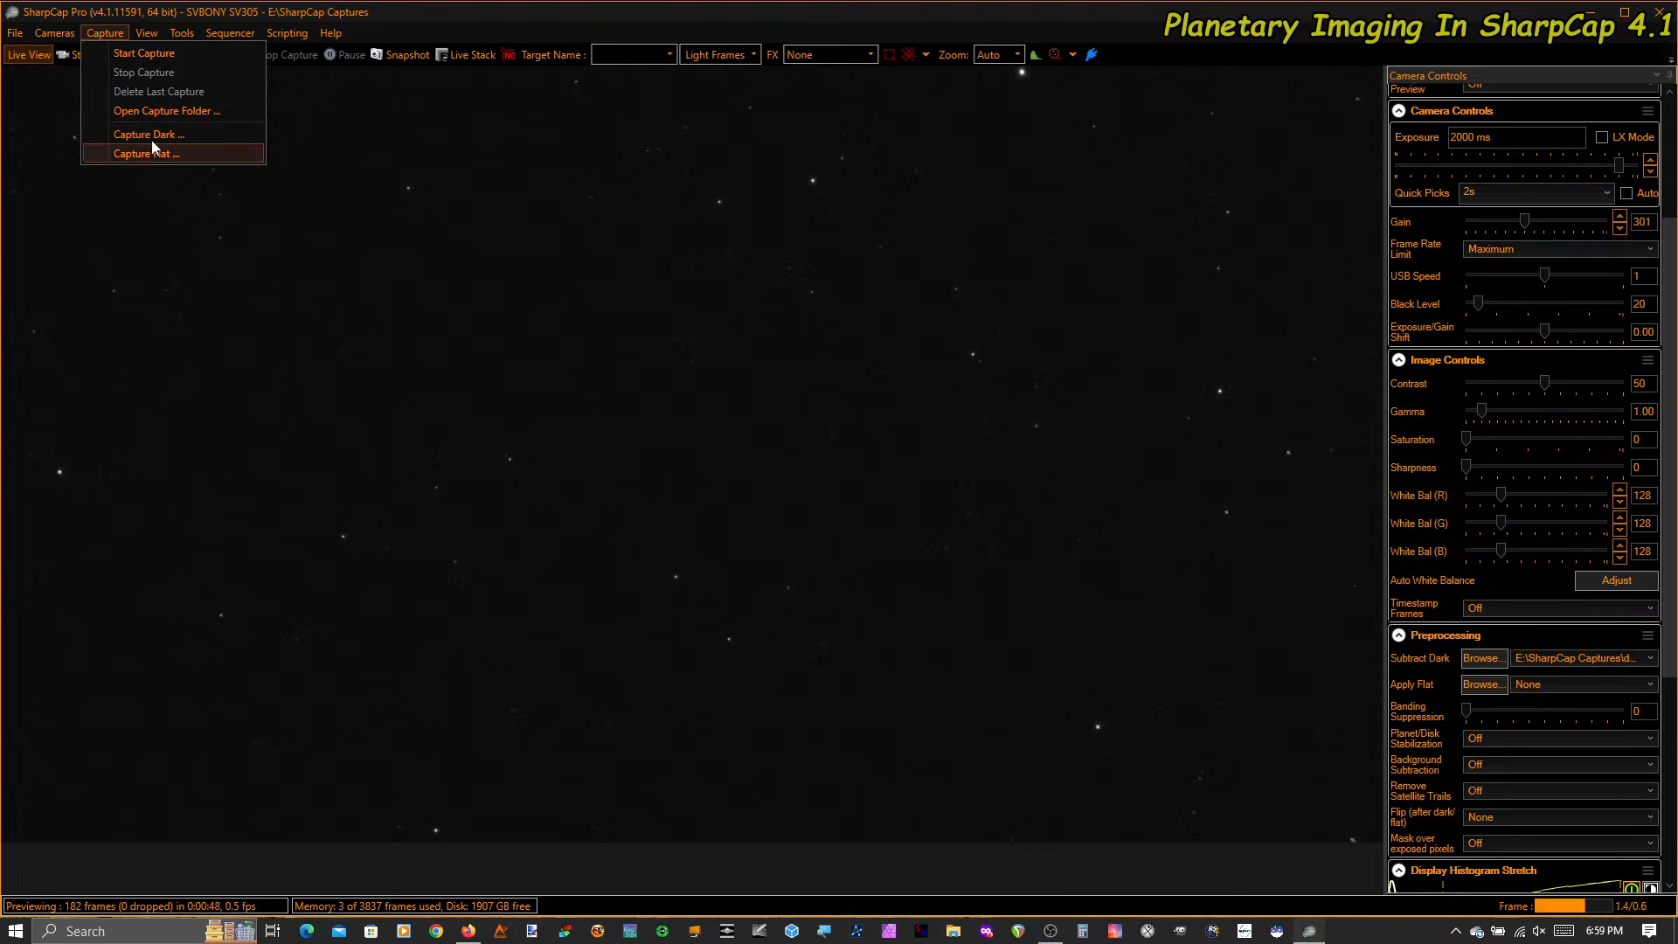
click(150, 134)
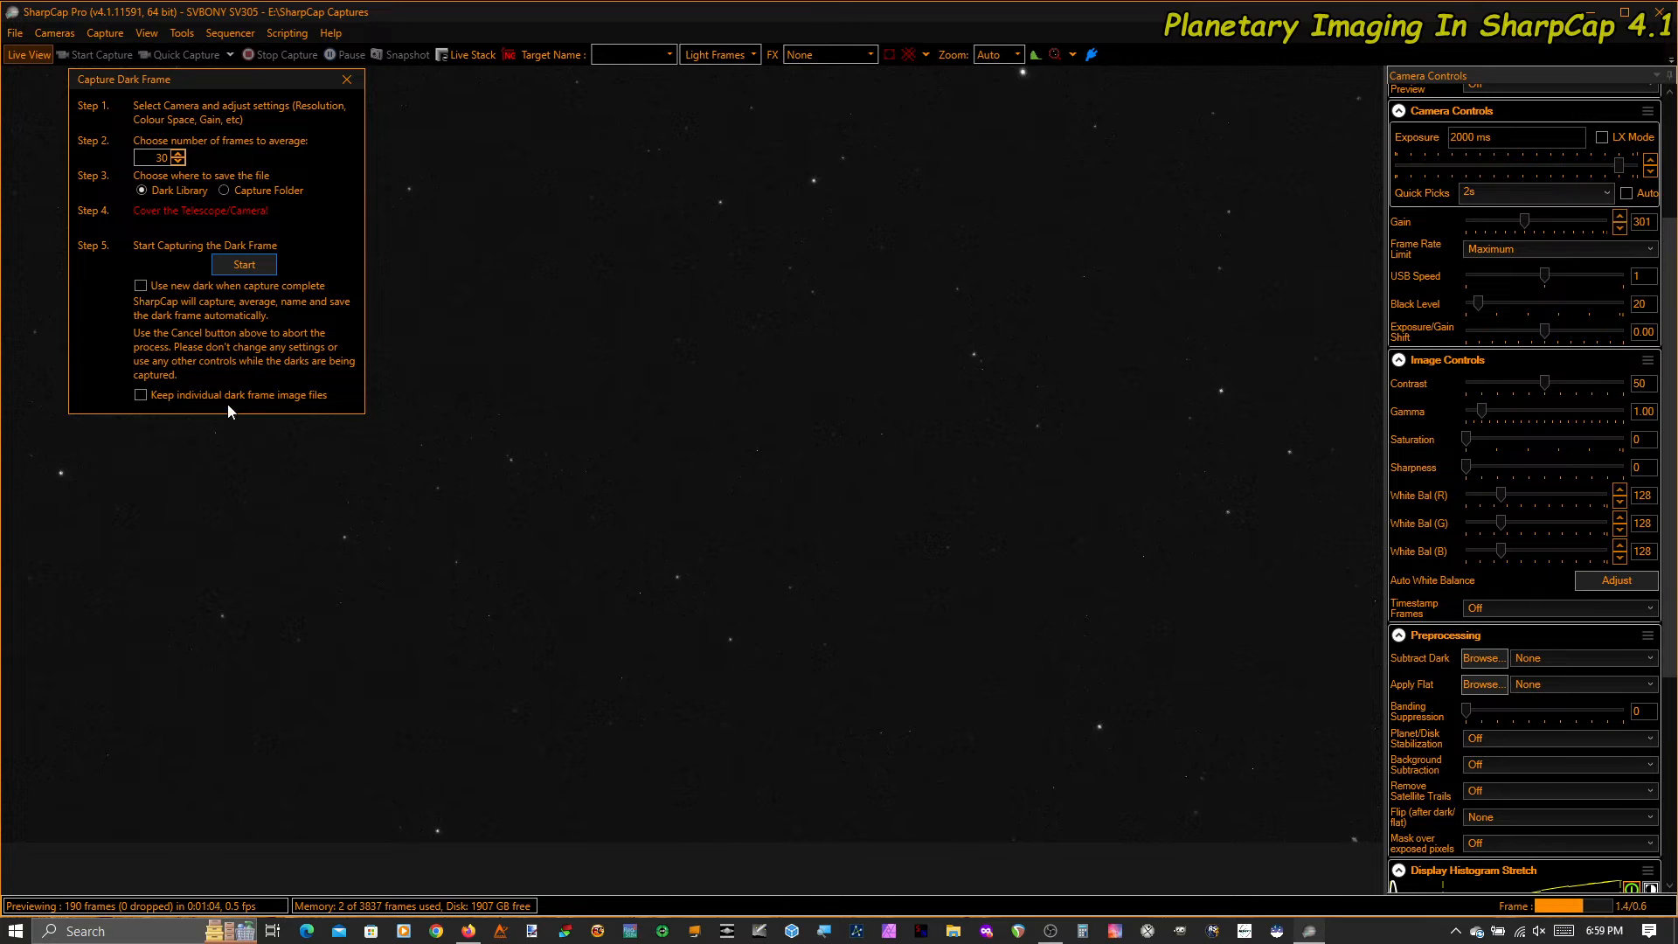
mouse_move(318, 408)
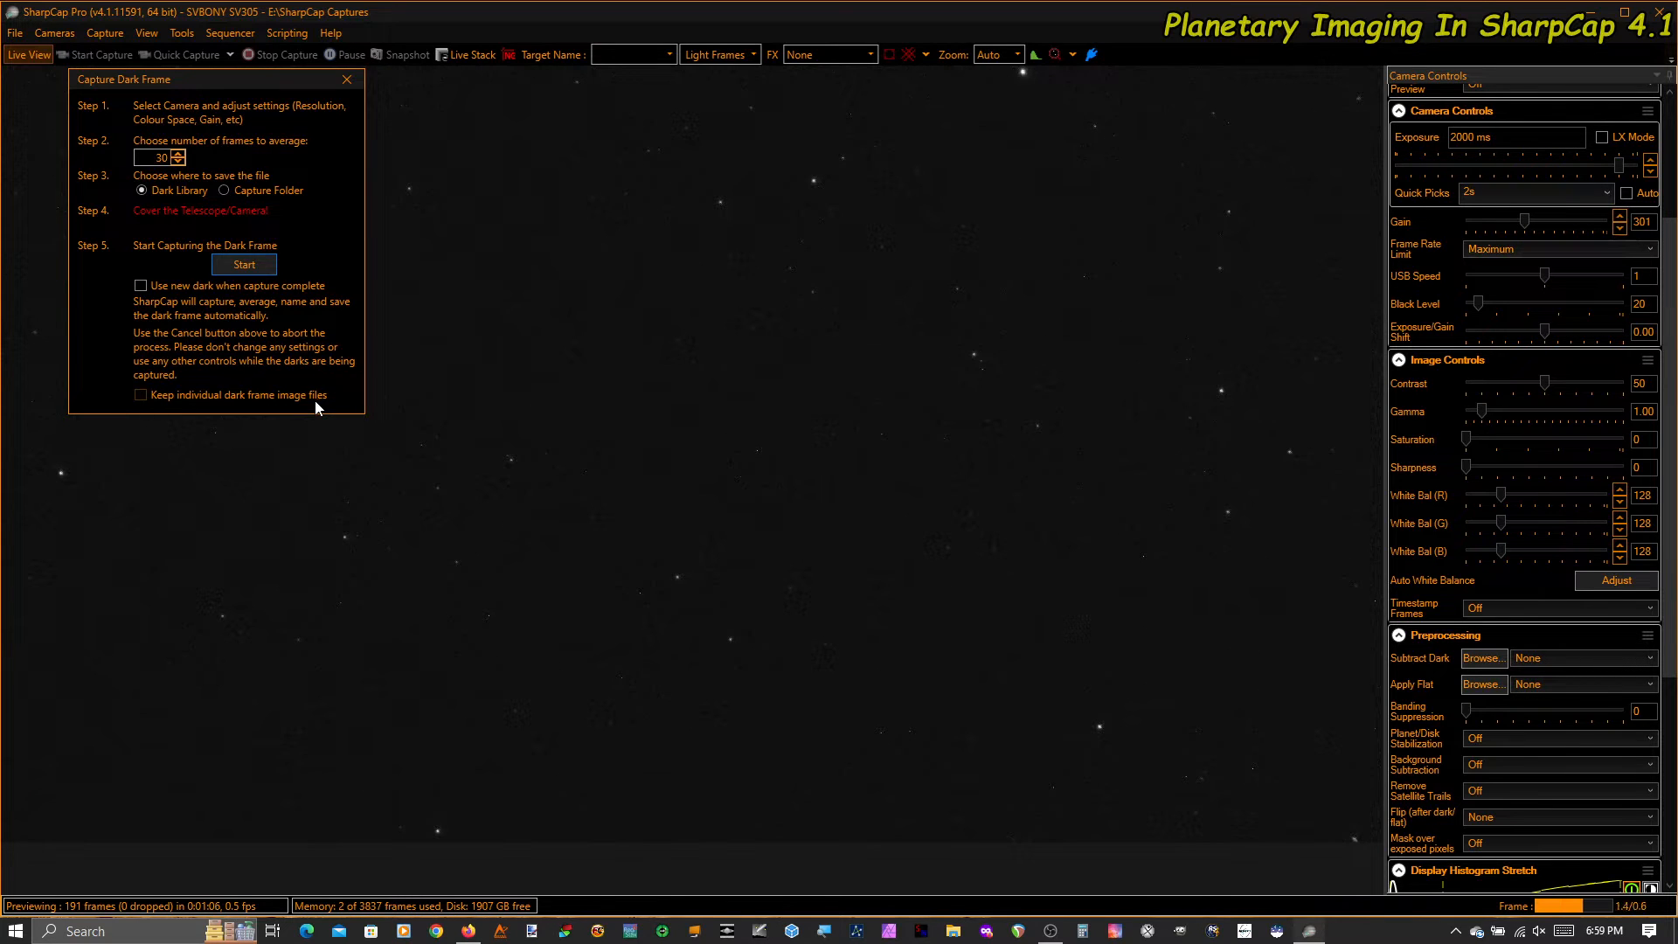
mouse_move(346, 361)
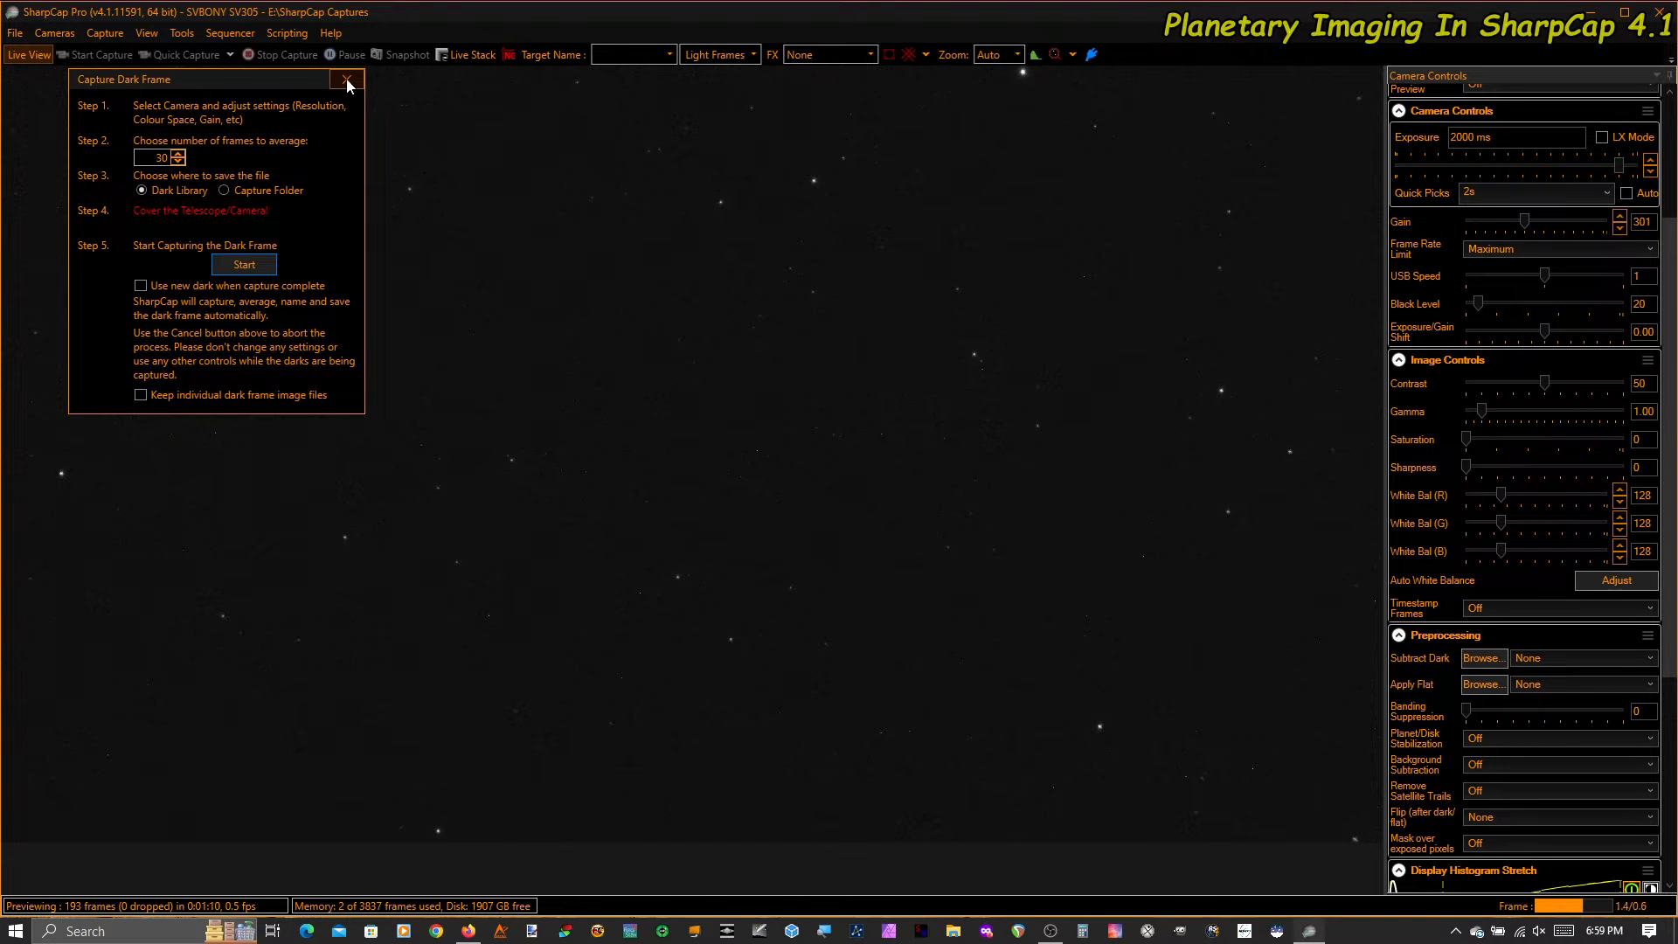
Close the dark frame dialog and toggle Debayer Preview on, then back off
click(346, 79)
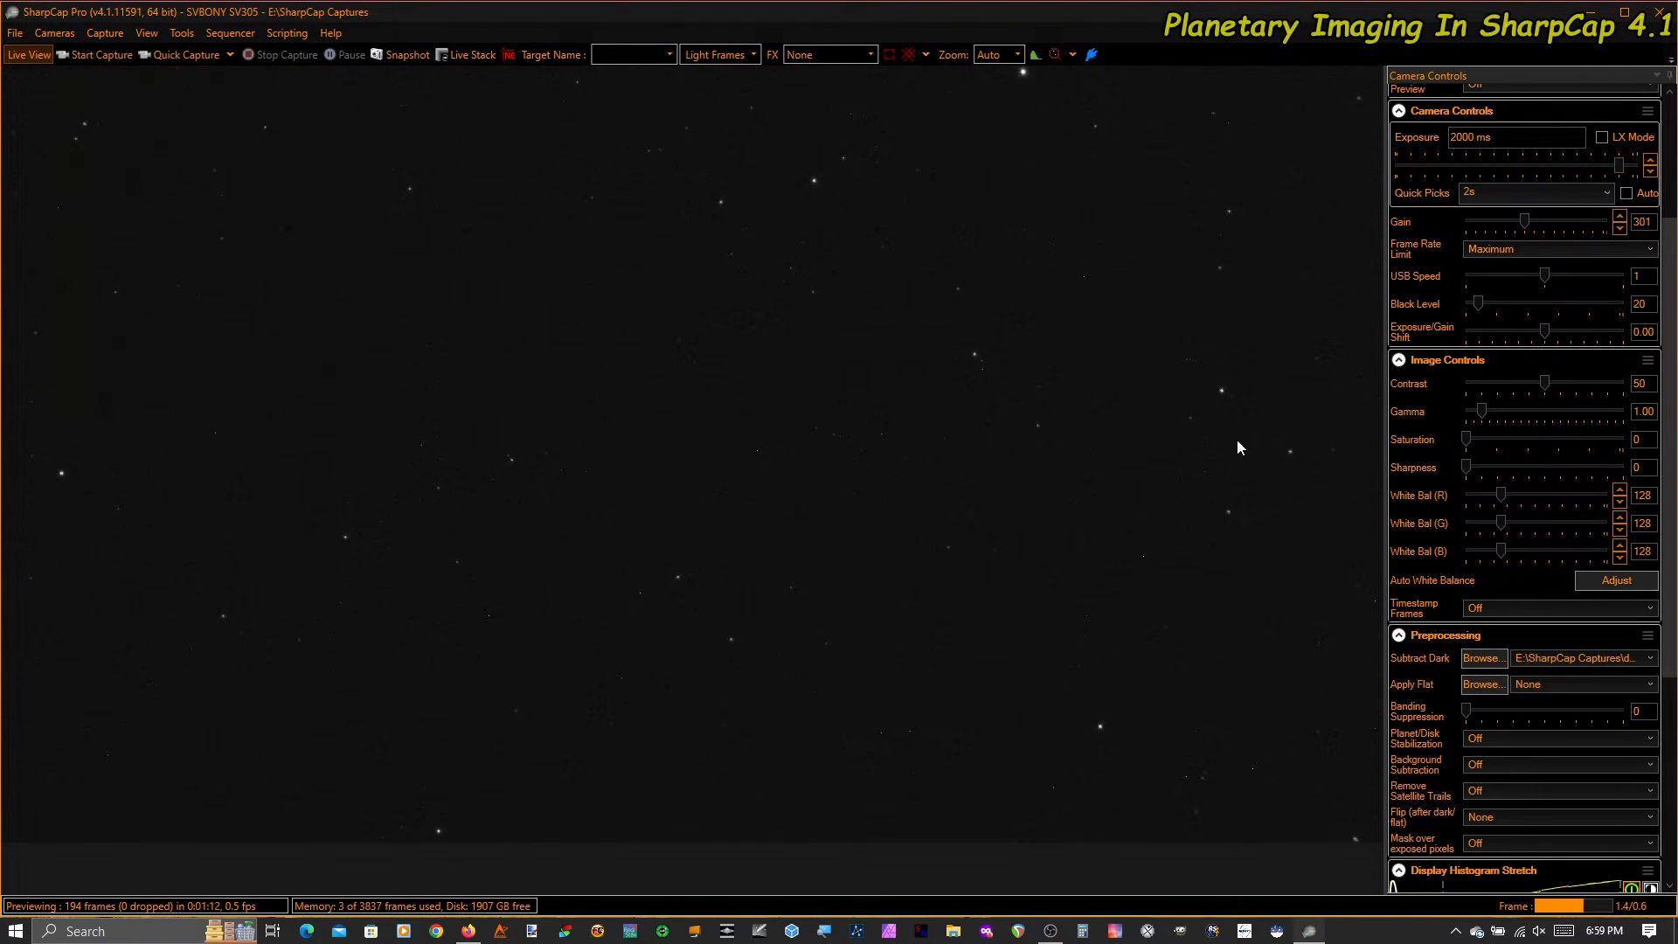
mouse_move(1569, 428)
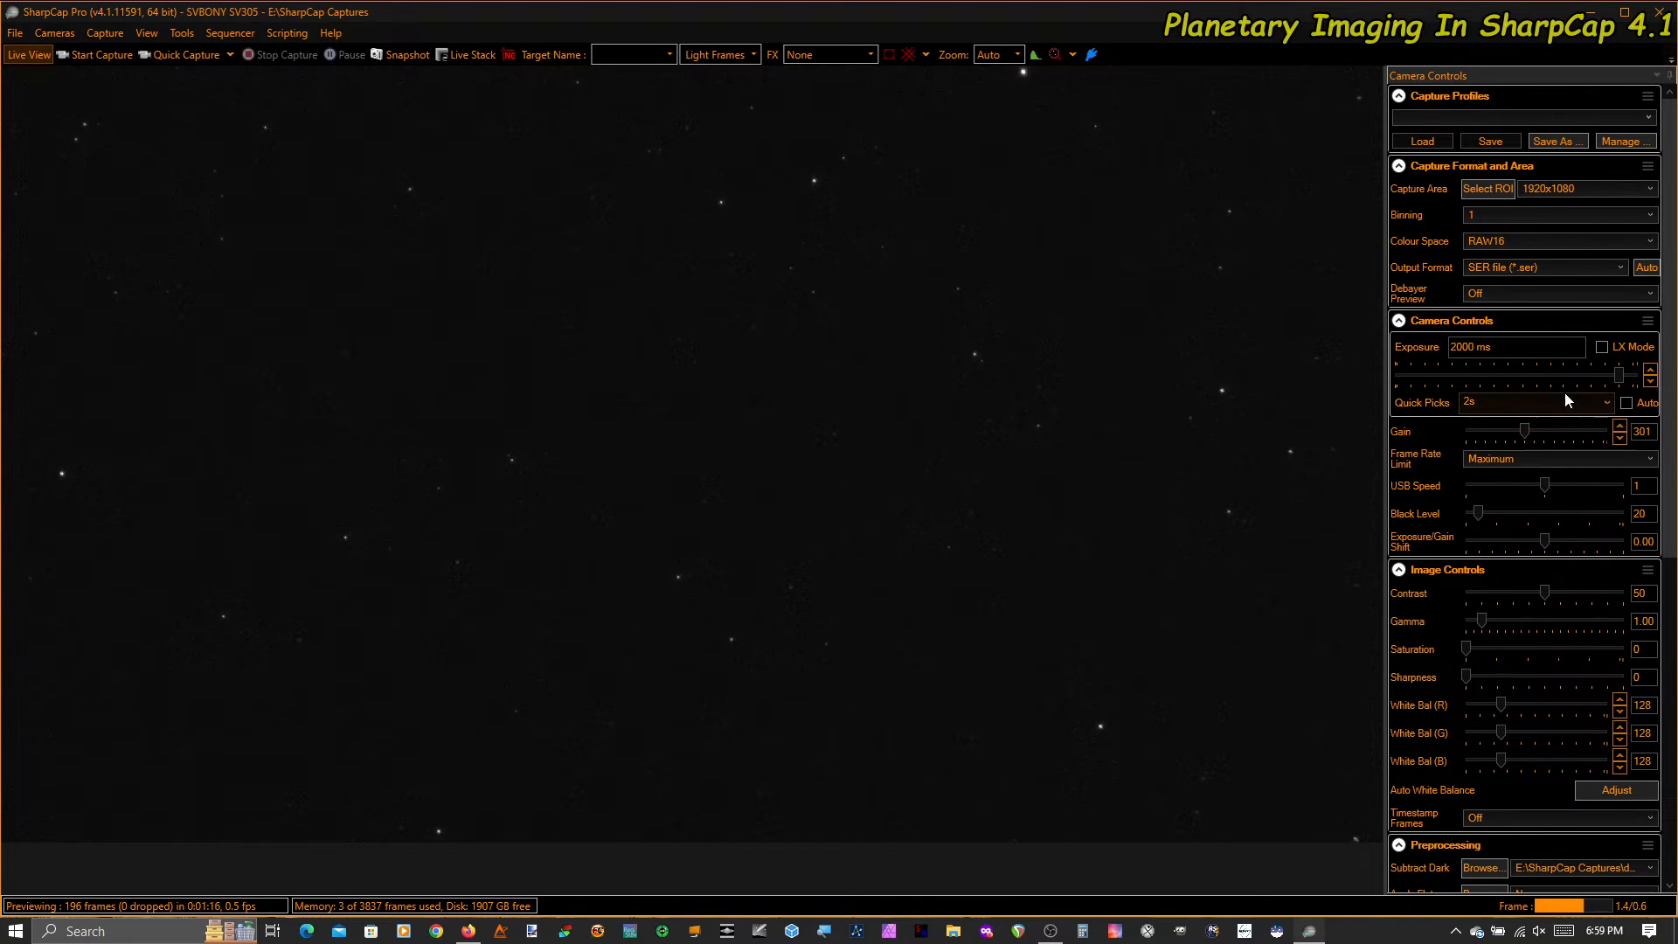
click(1557, 294)
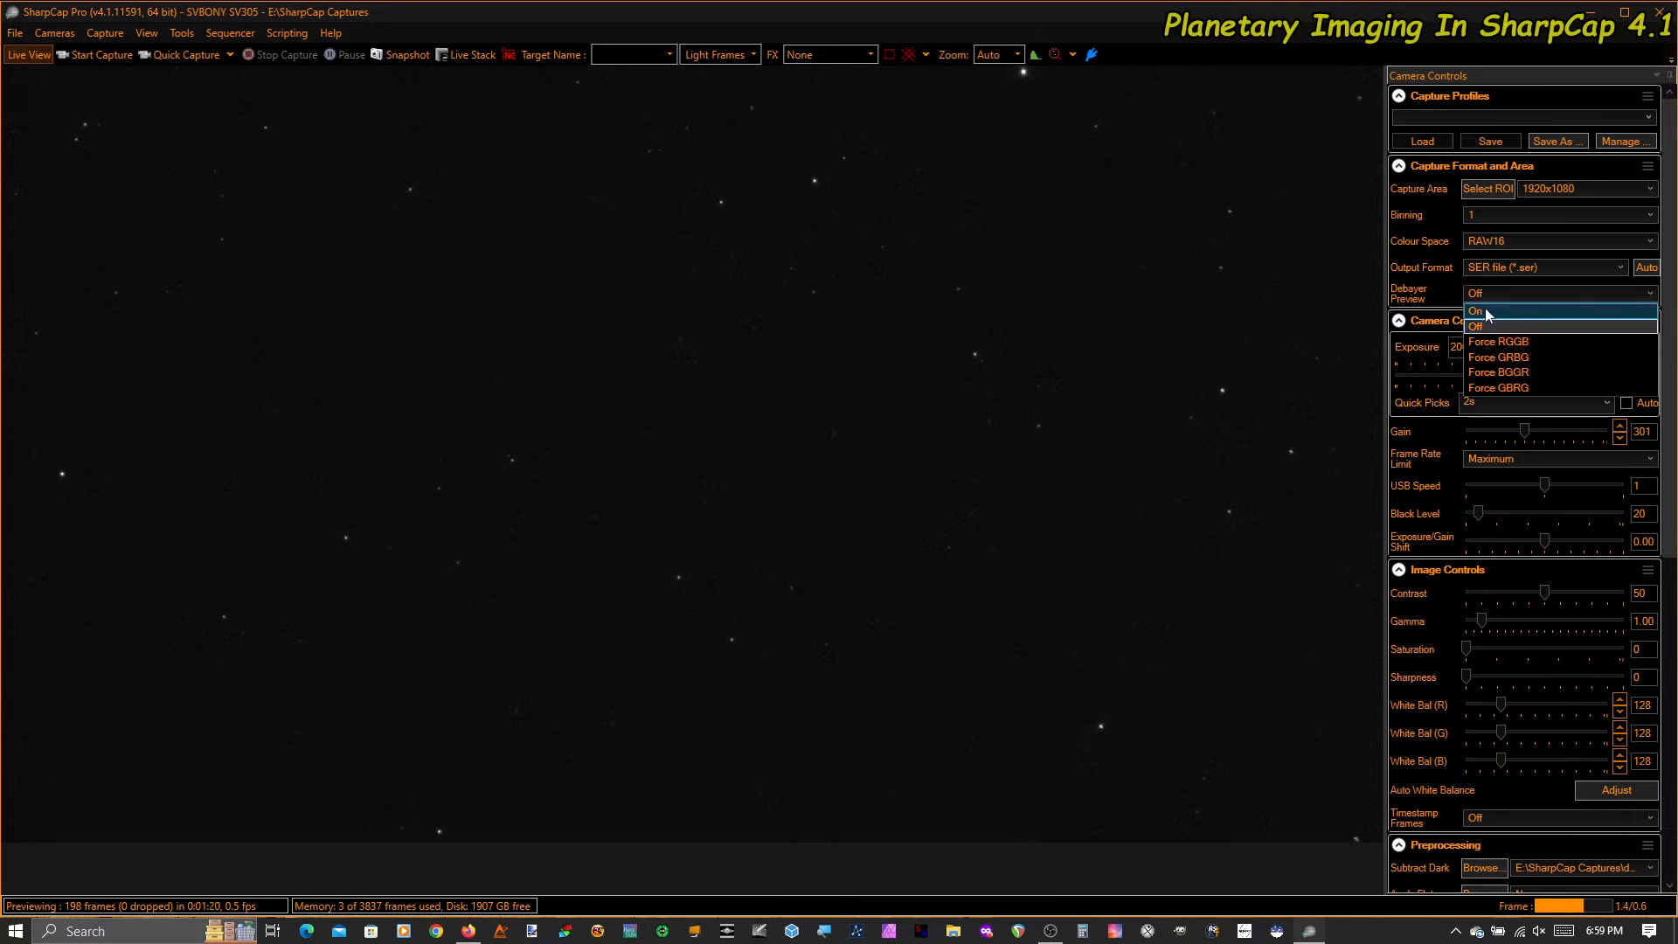
click(1479, 311)
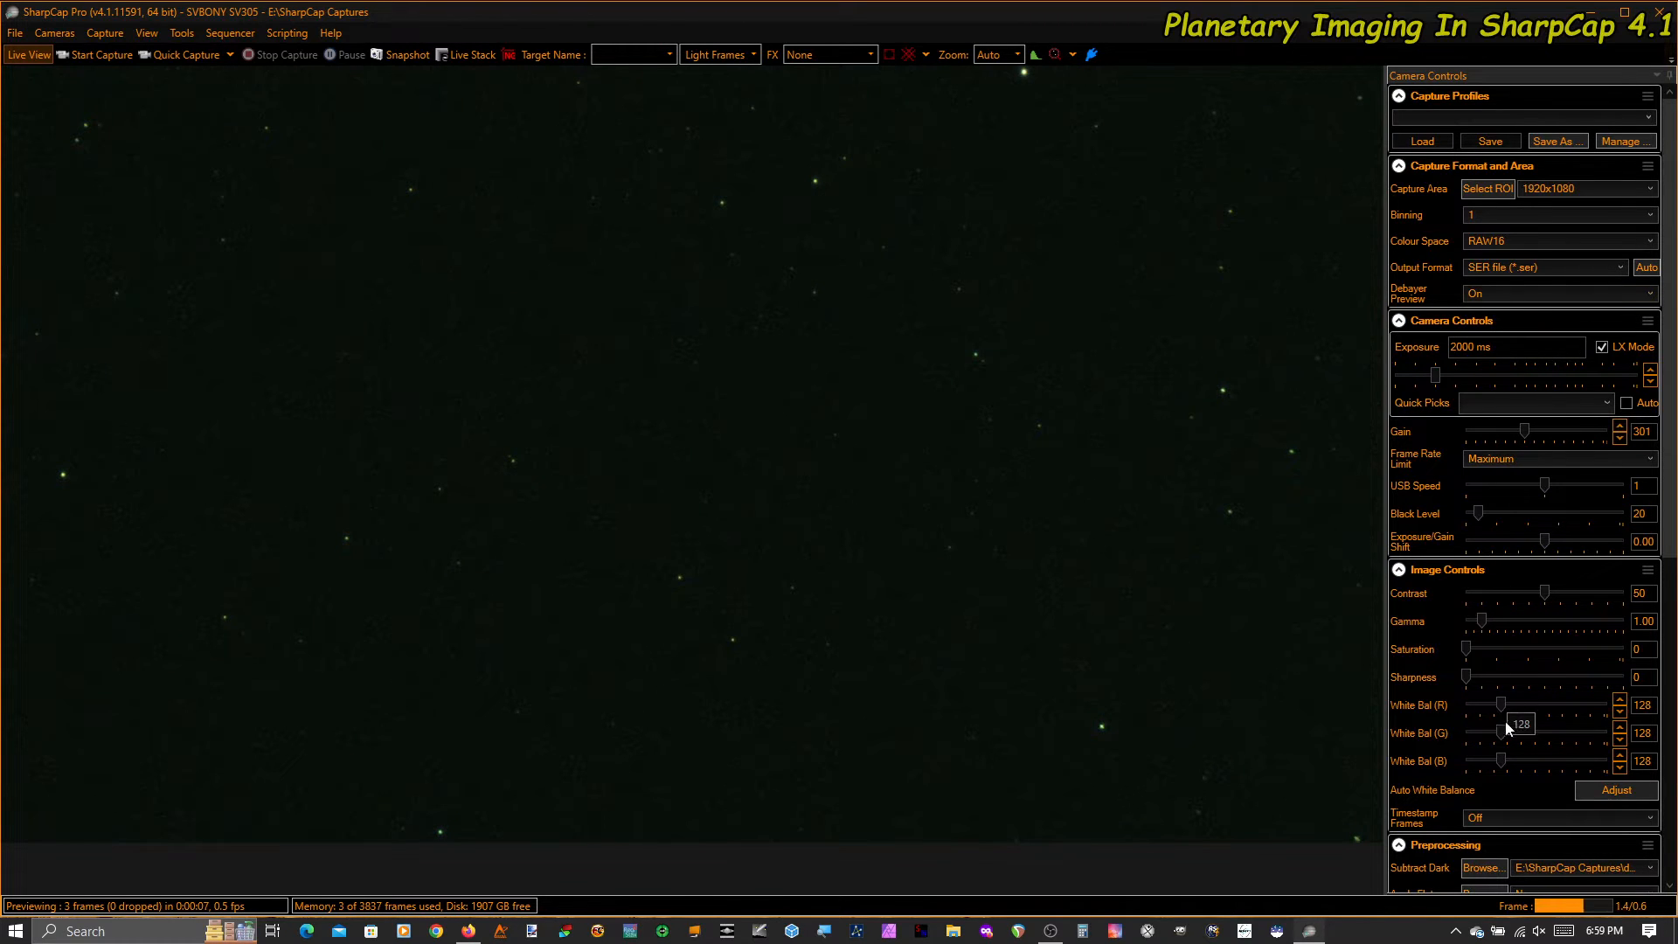
mouse_move(1429, 730)
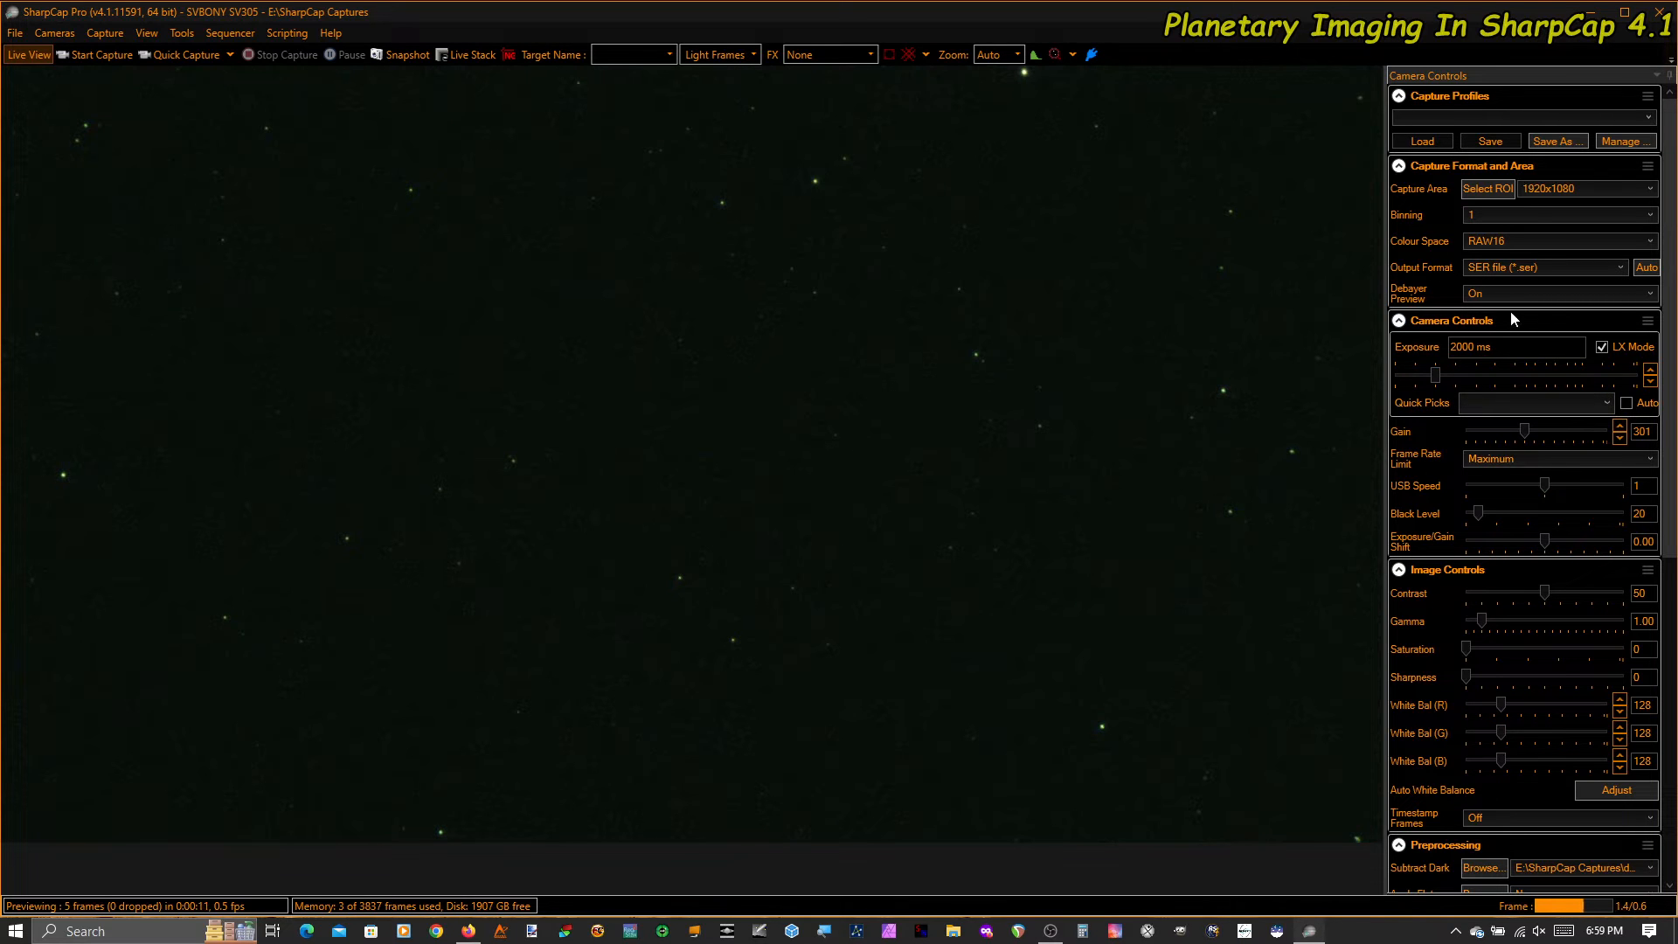
click(1558, 291)
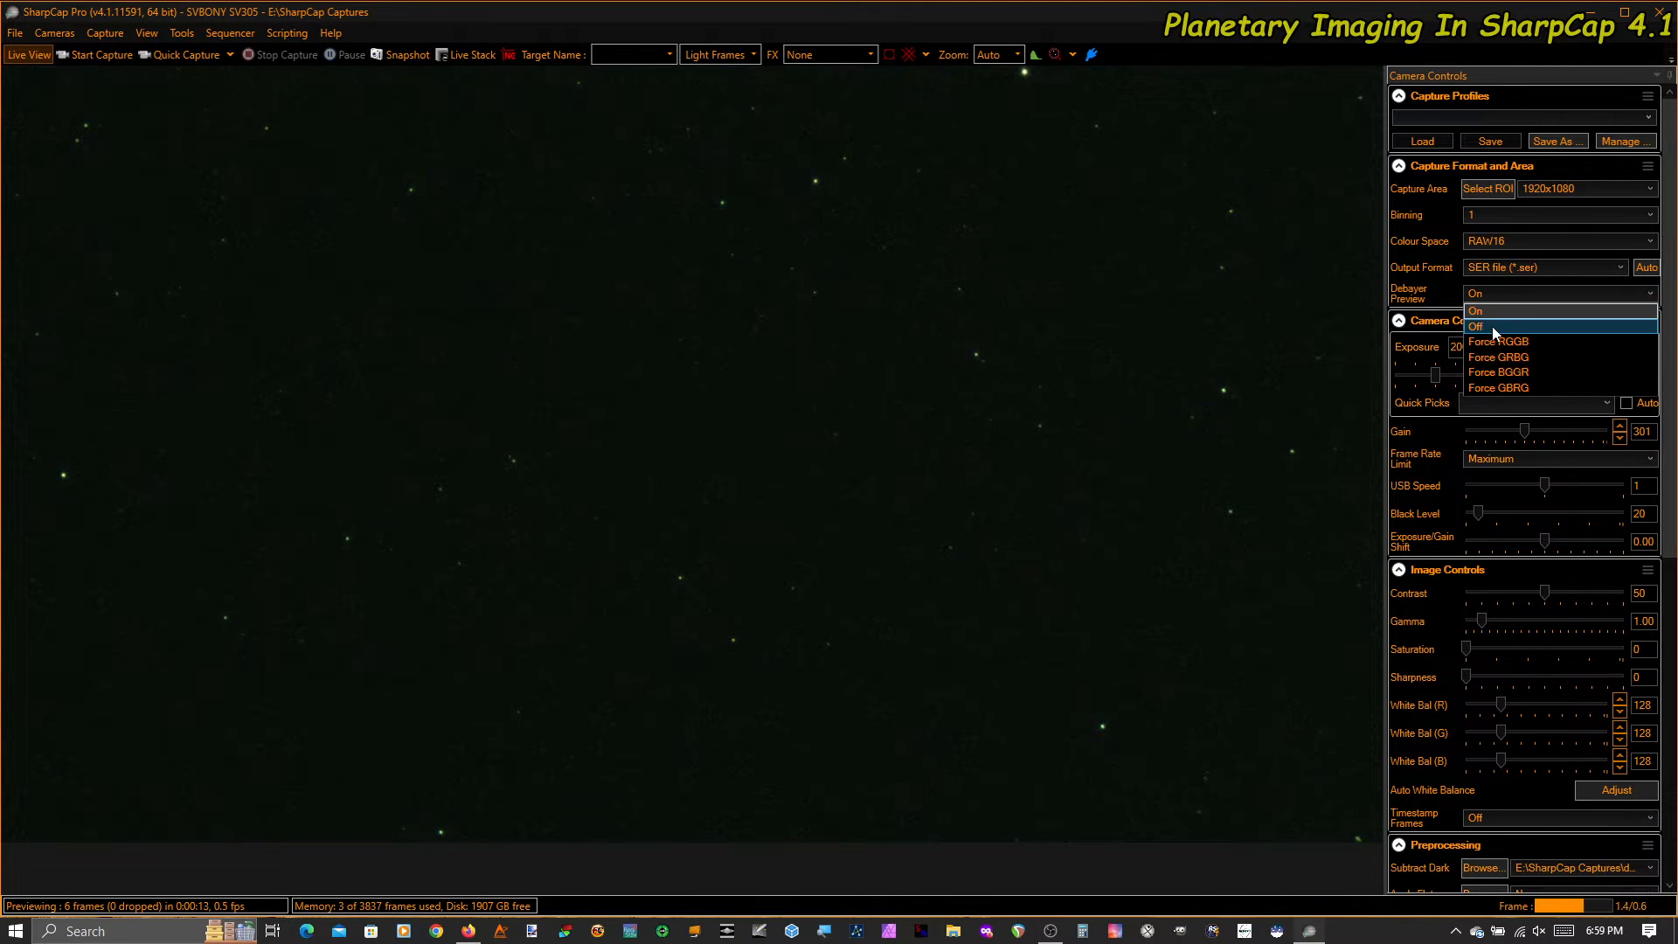
click(1476, 325)
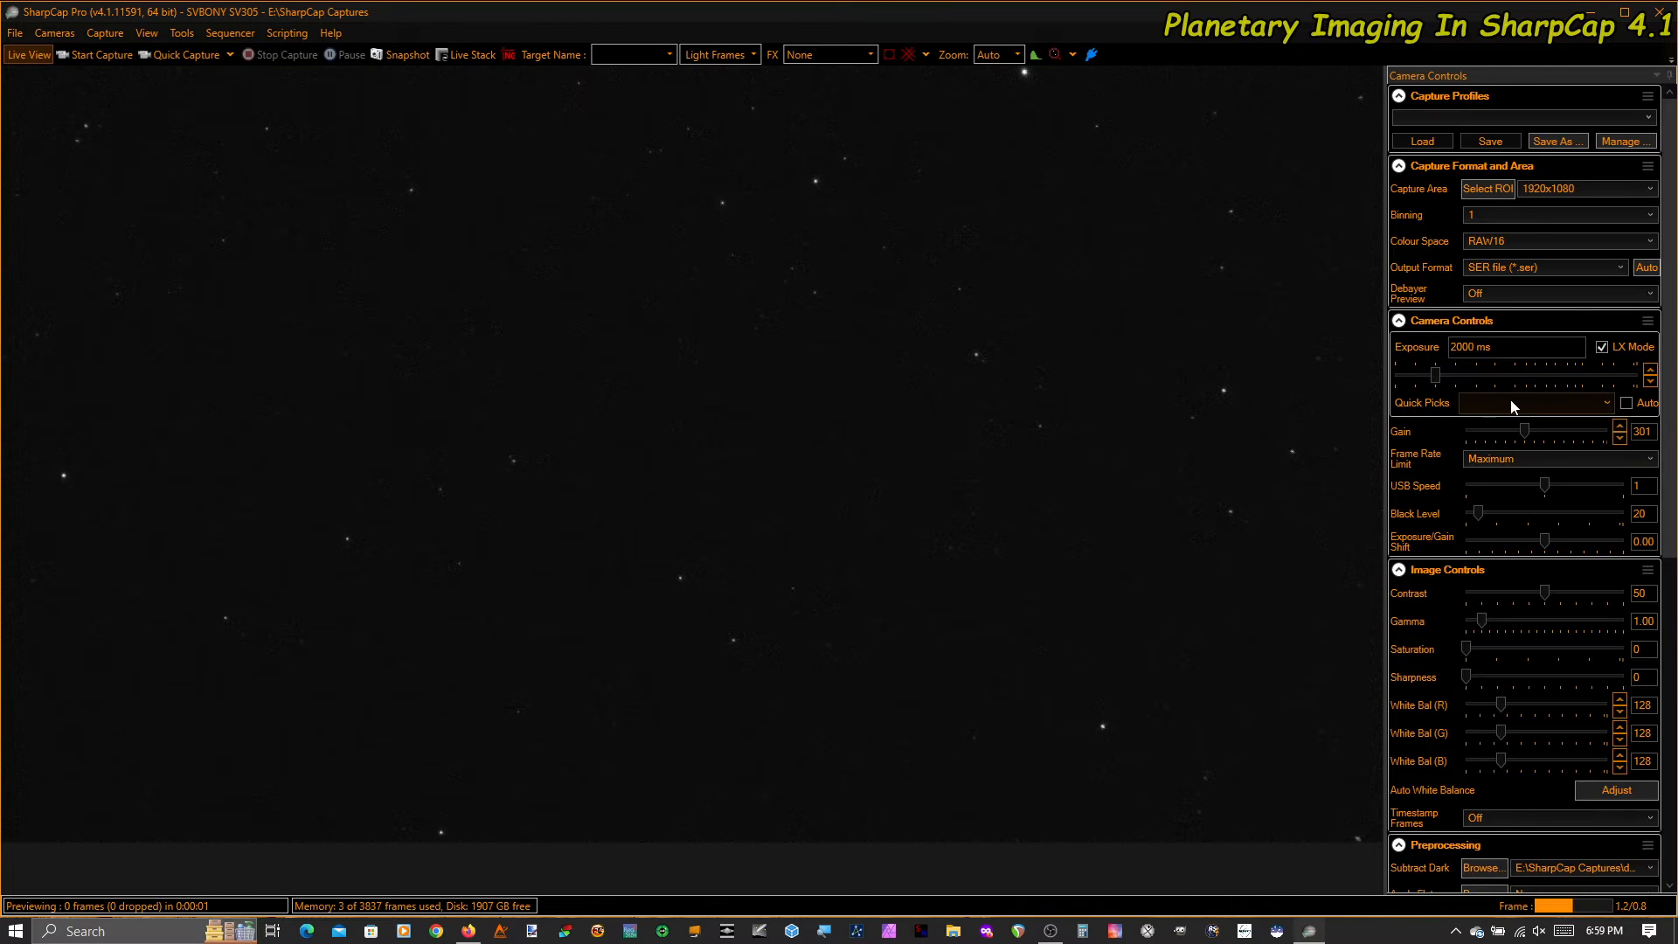
scroll(down, 3)
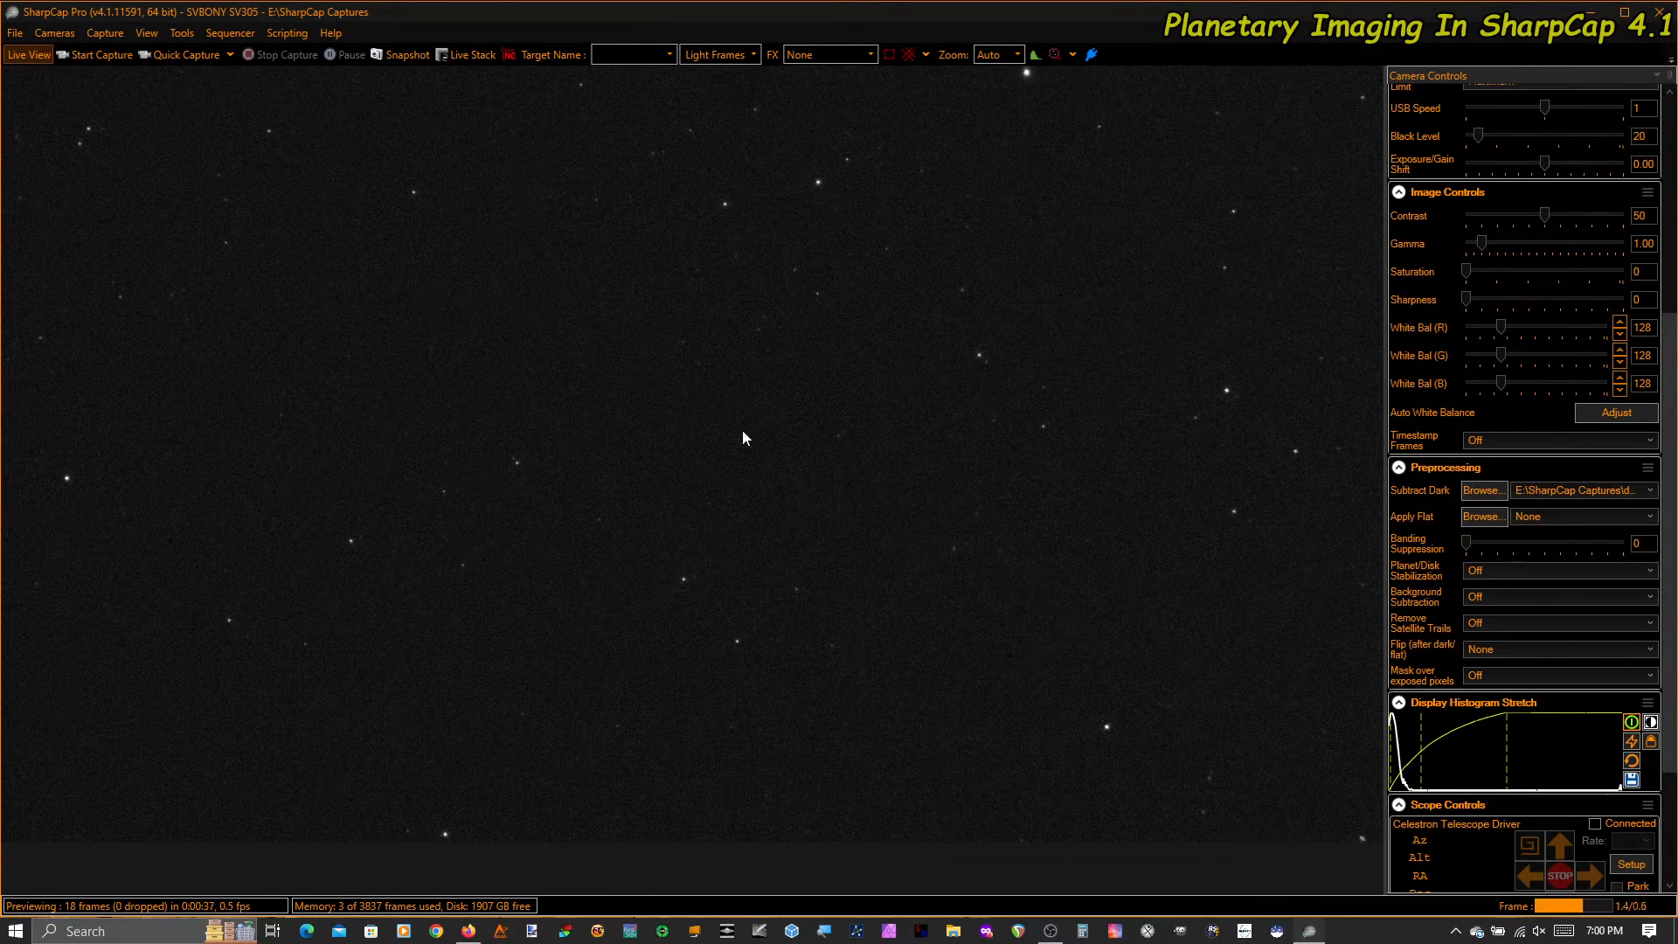
Launch Polar Align from Tools and let Step 1 solve the first frame (55 stars, 15 used)
click(180, 32)
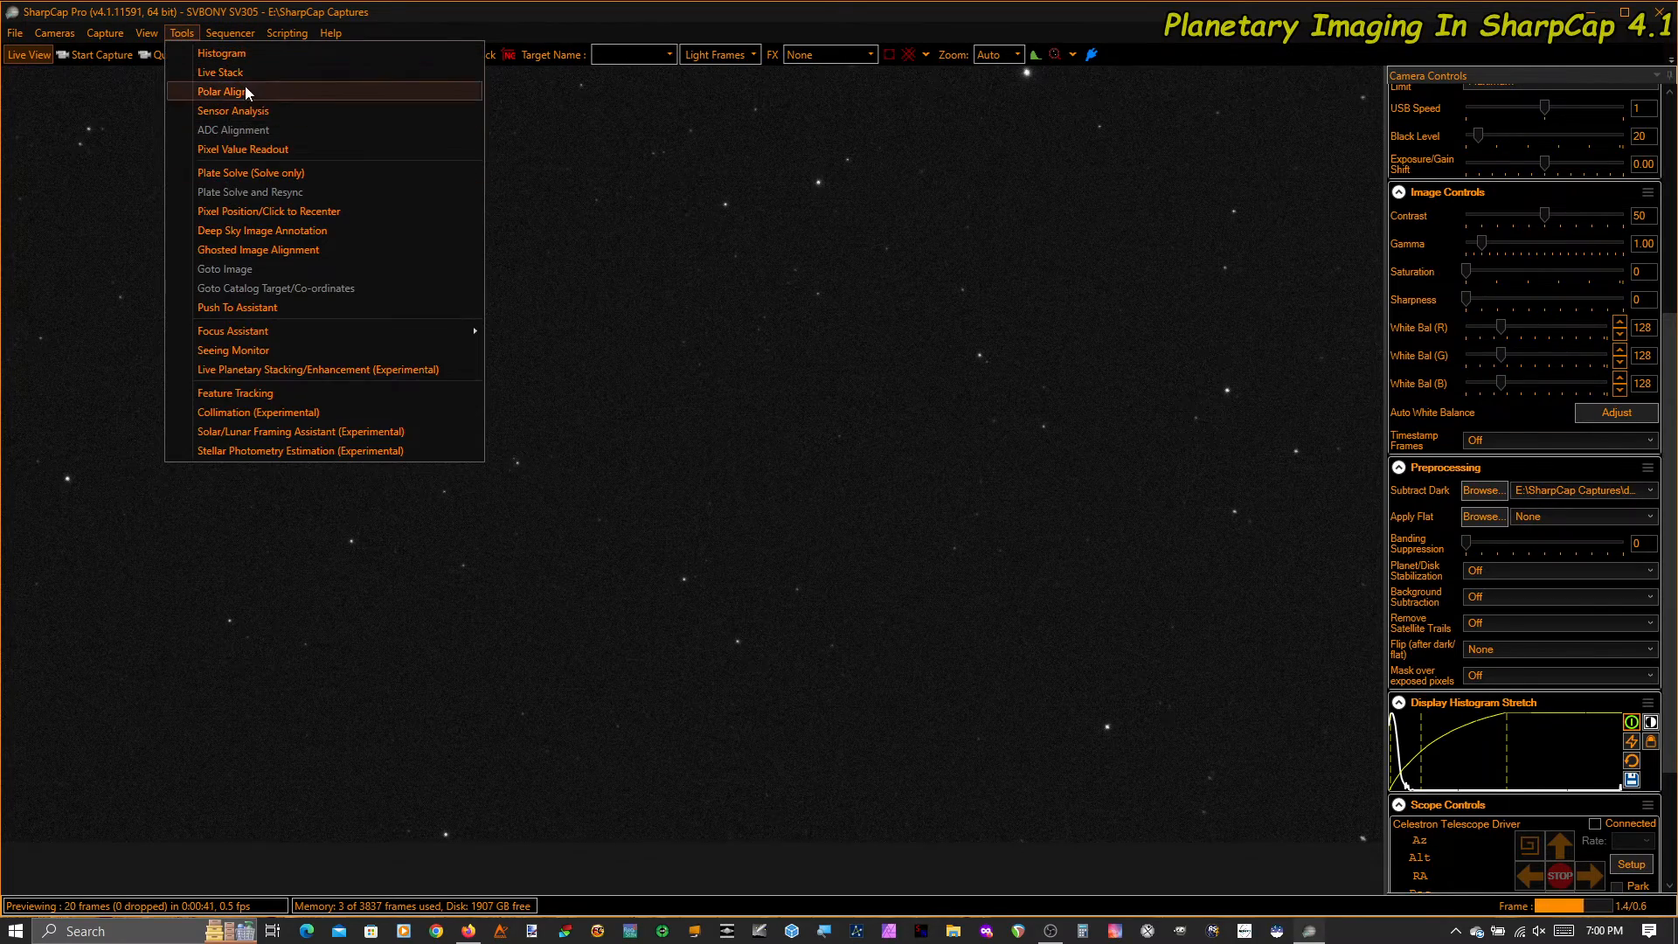
click(221, 91)
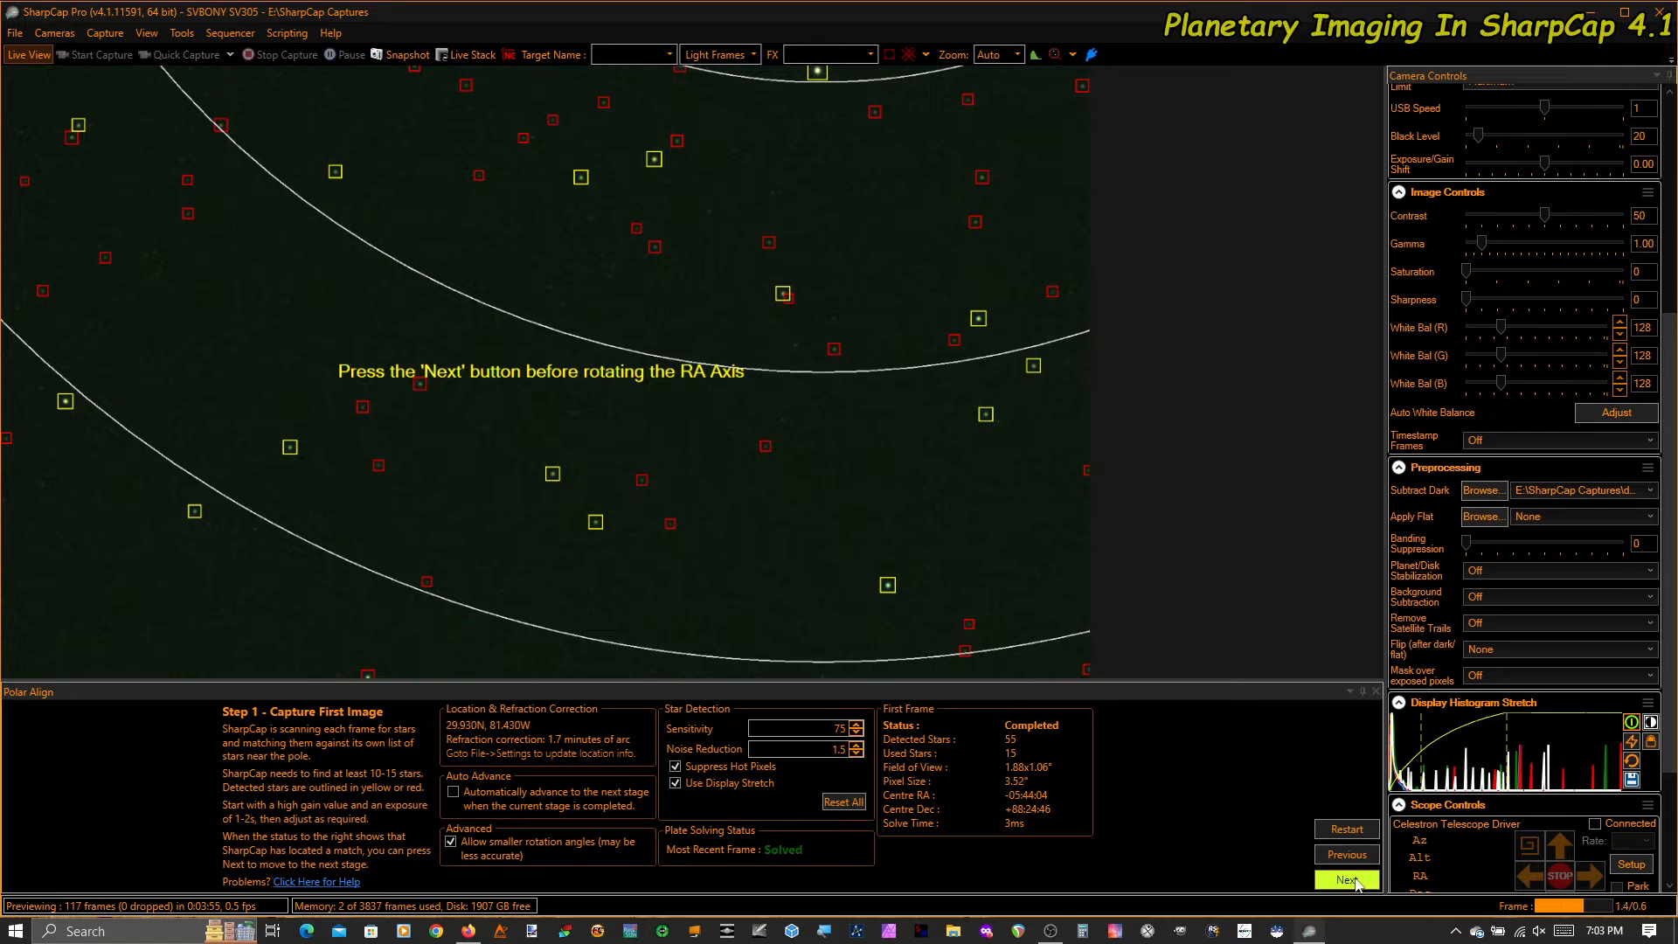
click(1345, 879)
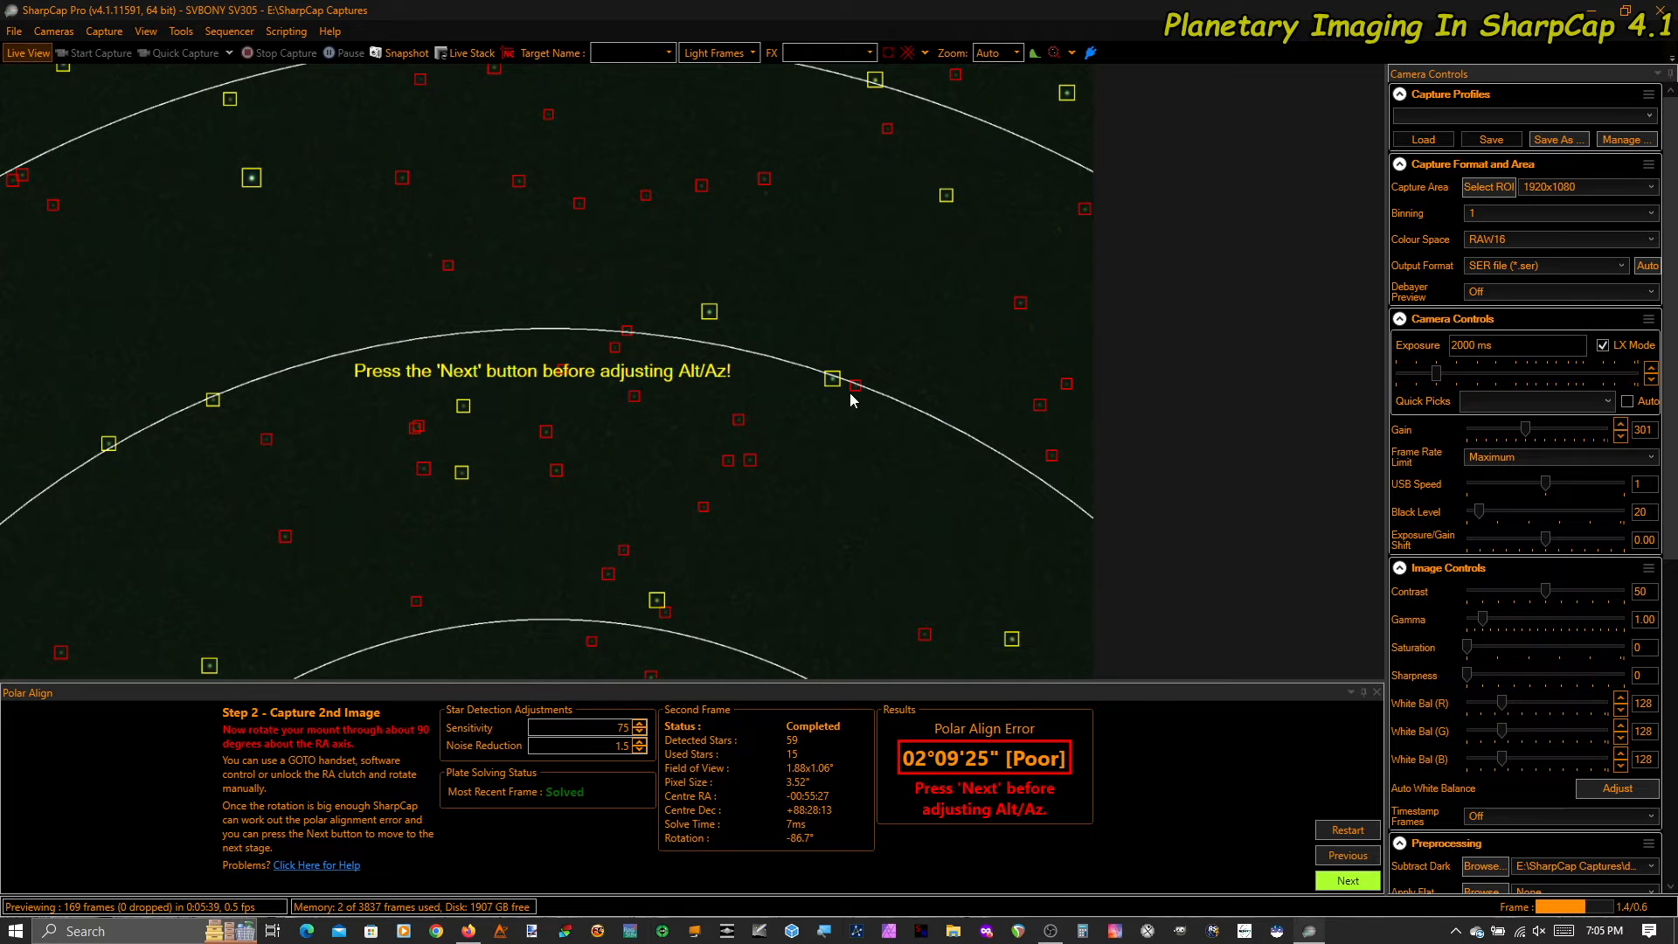
mouse_move(1520, 442)
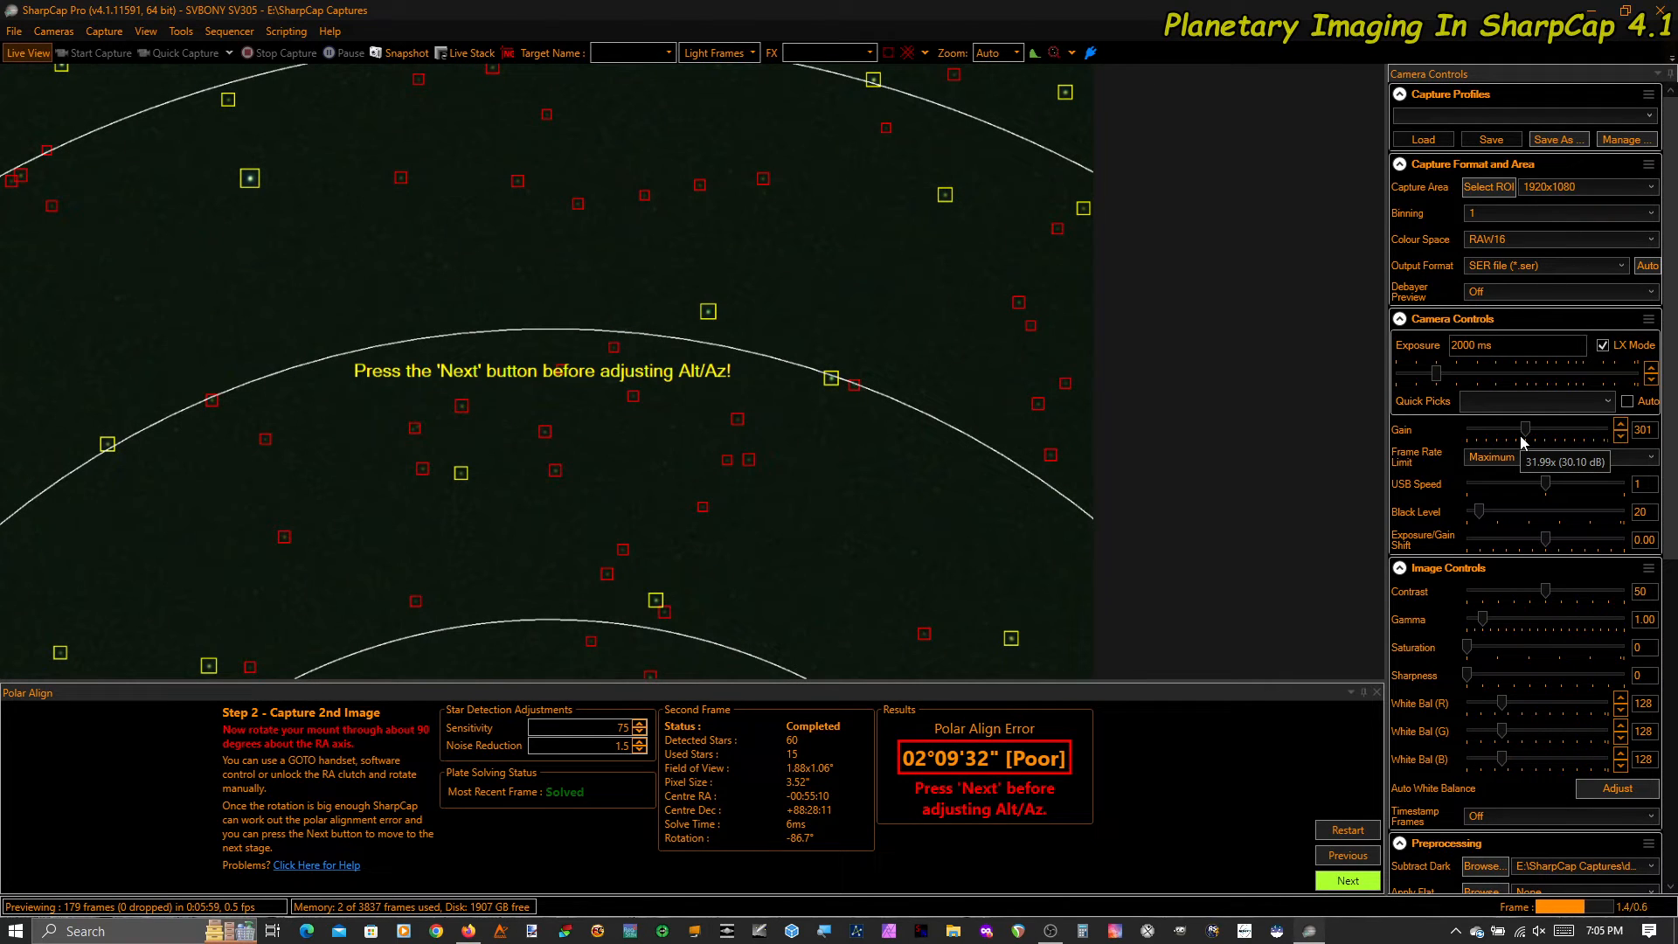
scroll(down, 3)
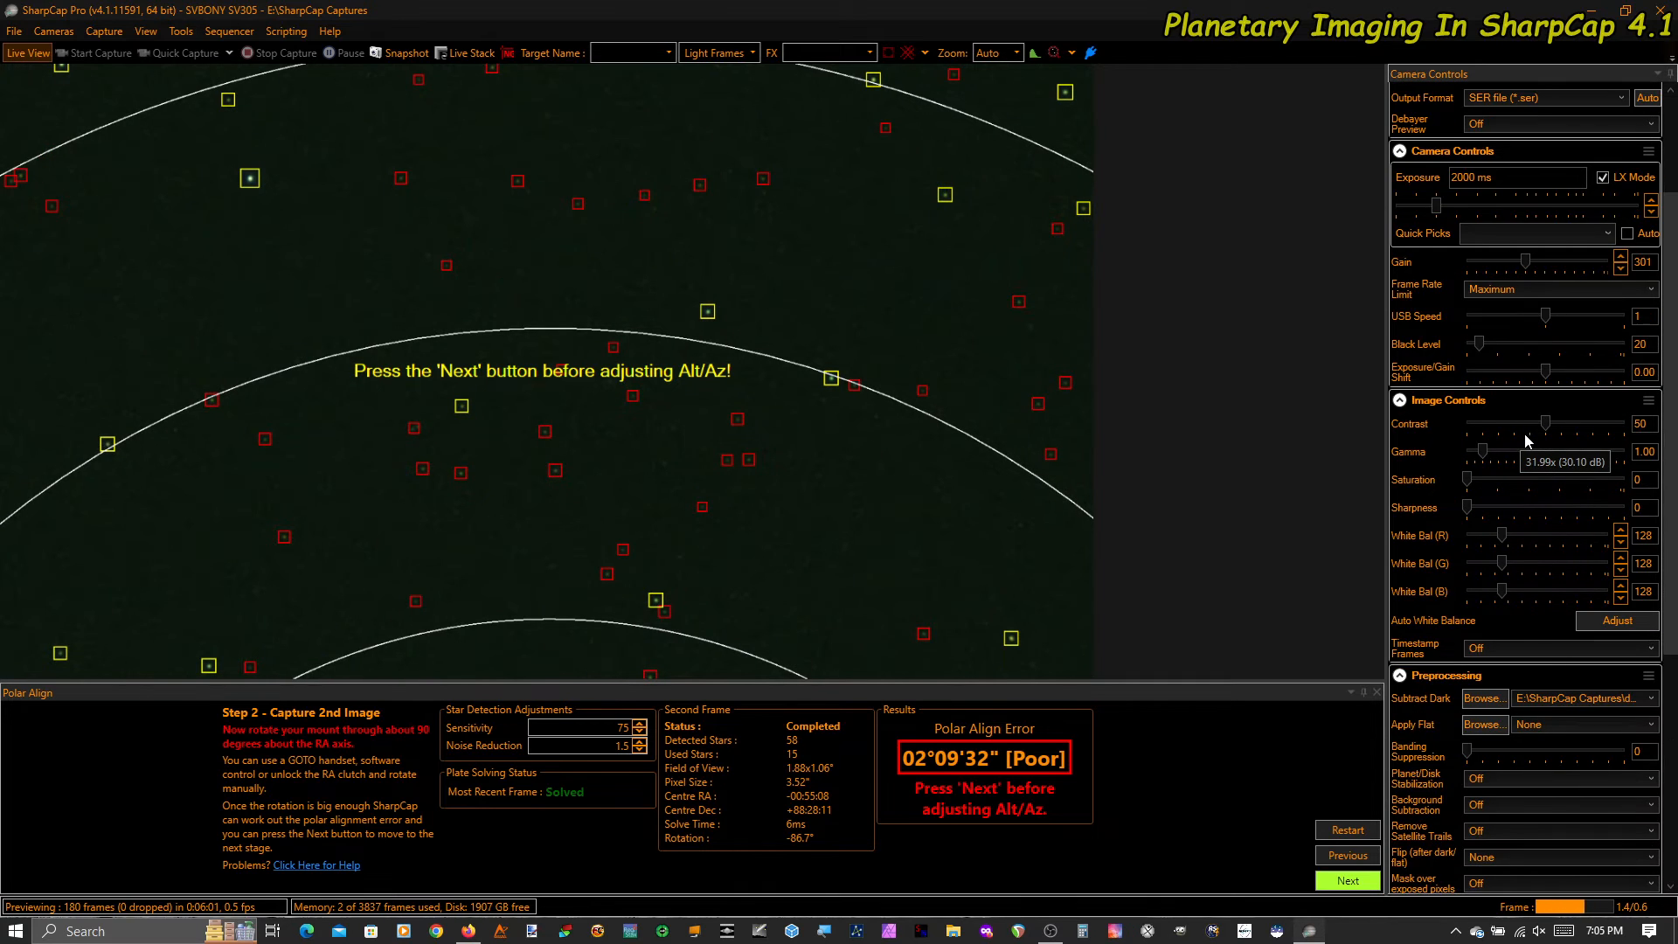
scroll(down, 3)
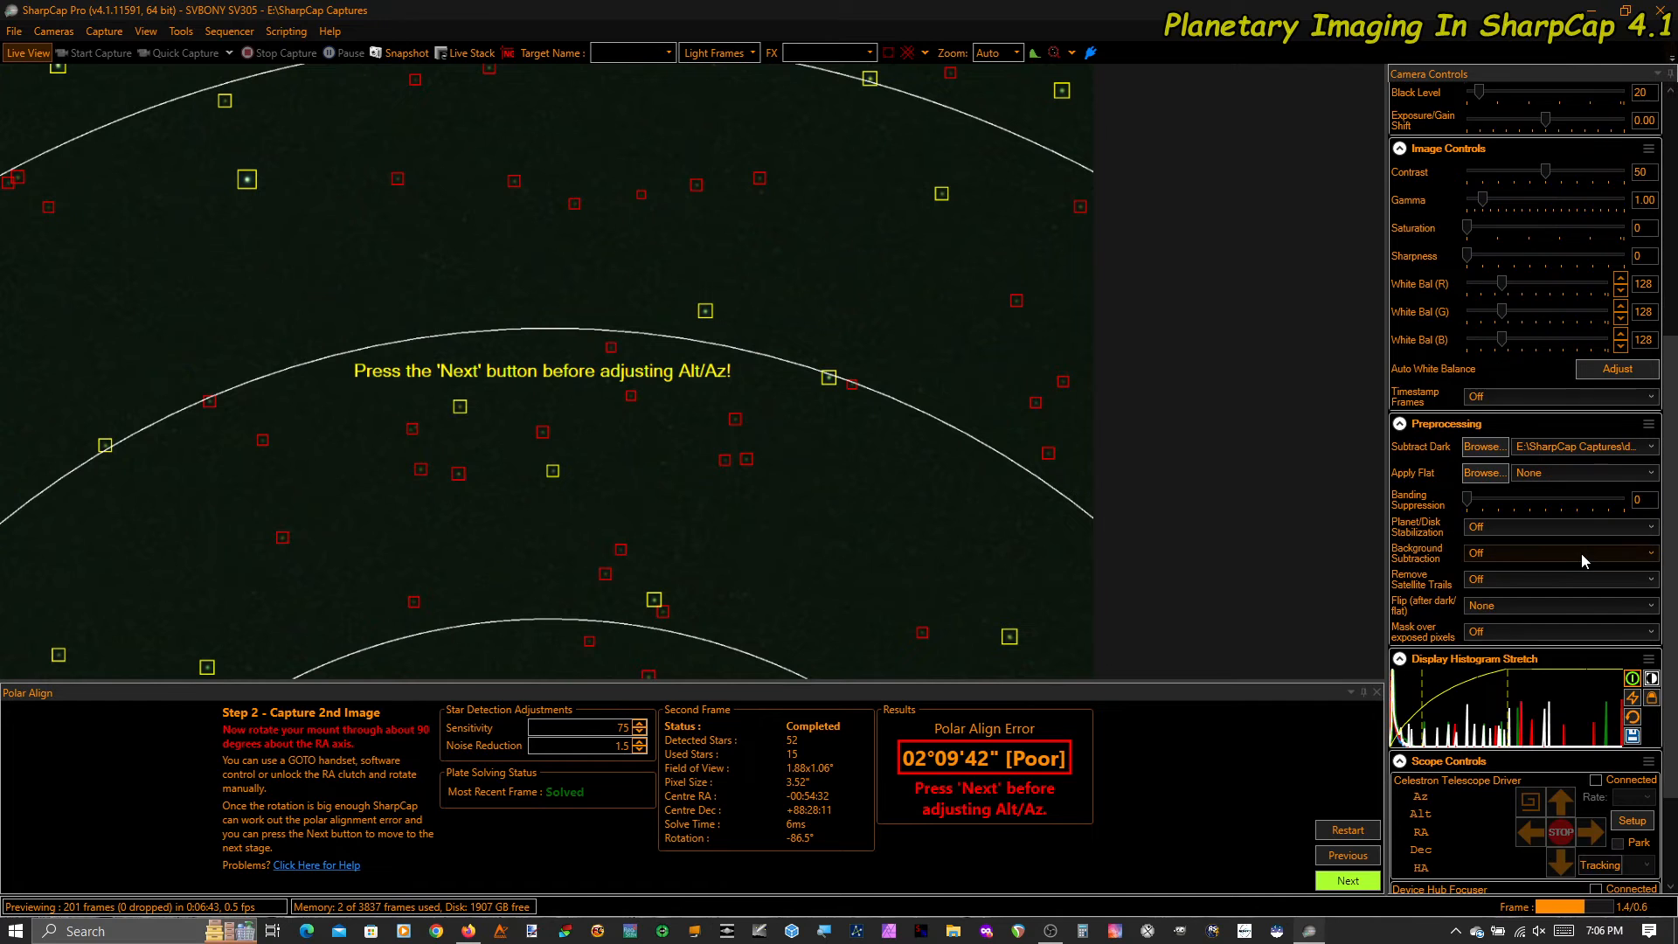
click(1558, 552)
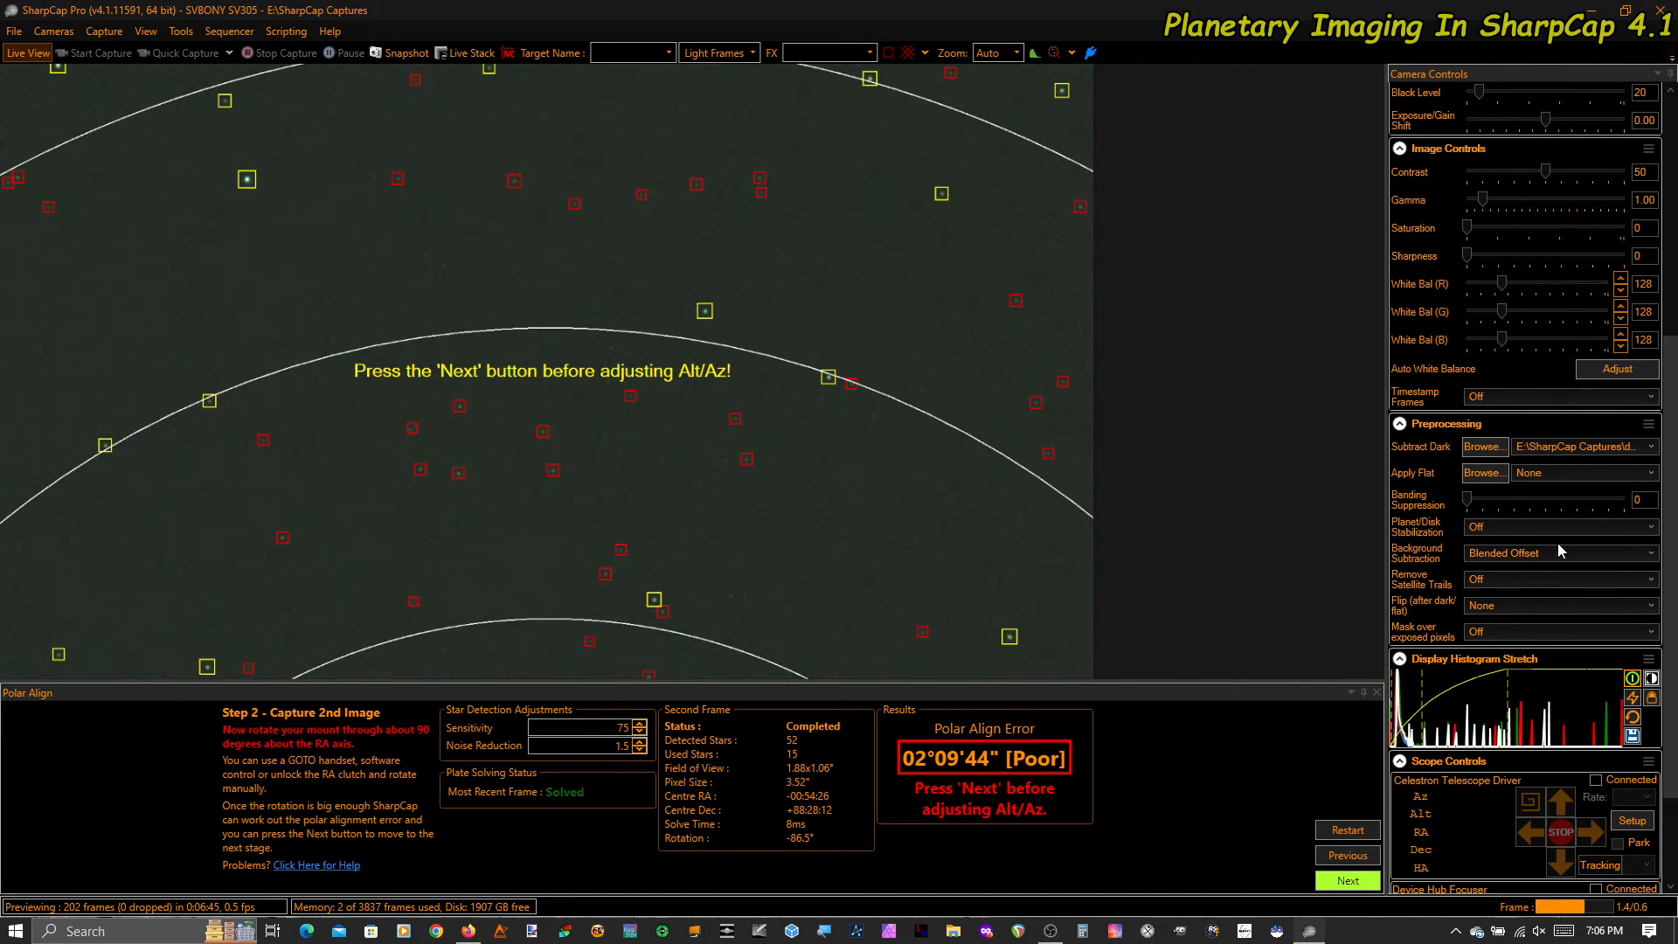
click(1557, 552)
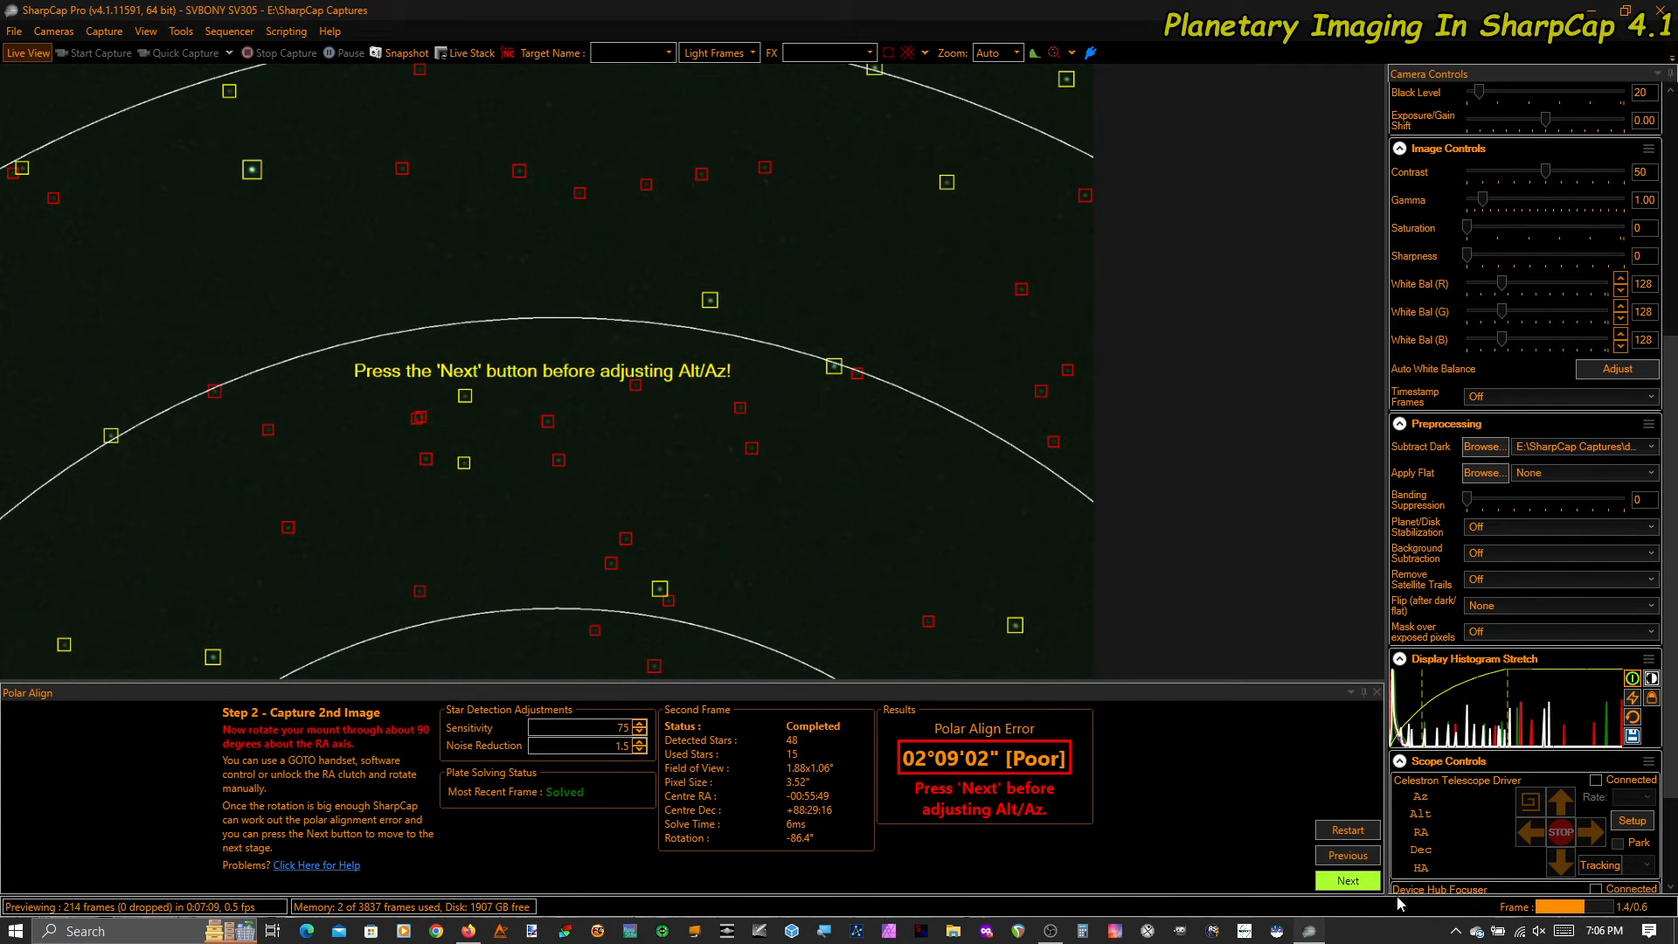
click(1345, 880)
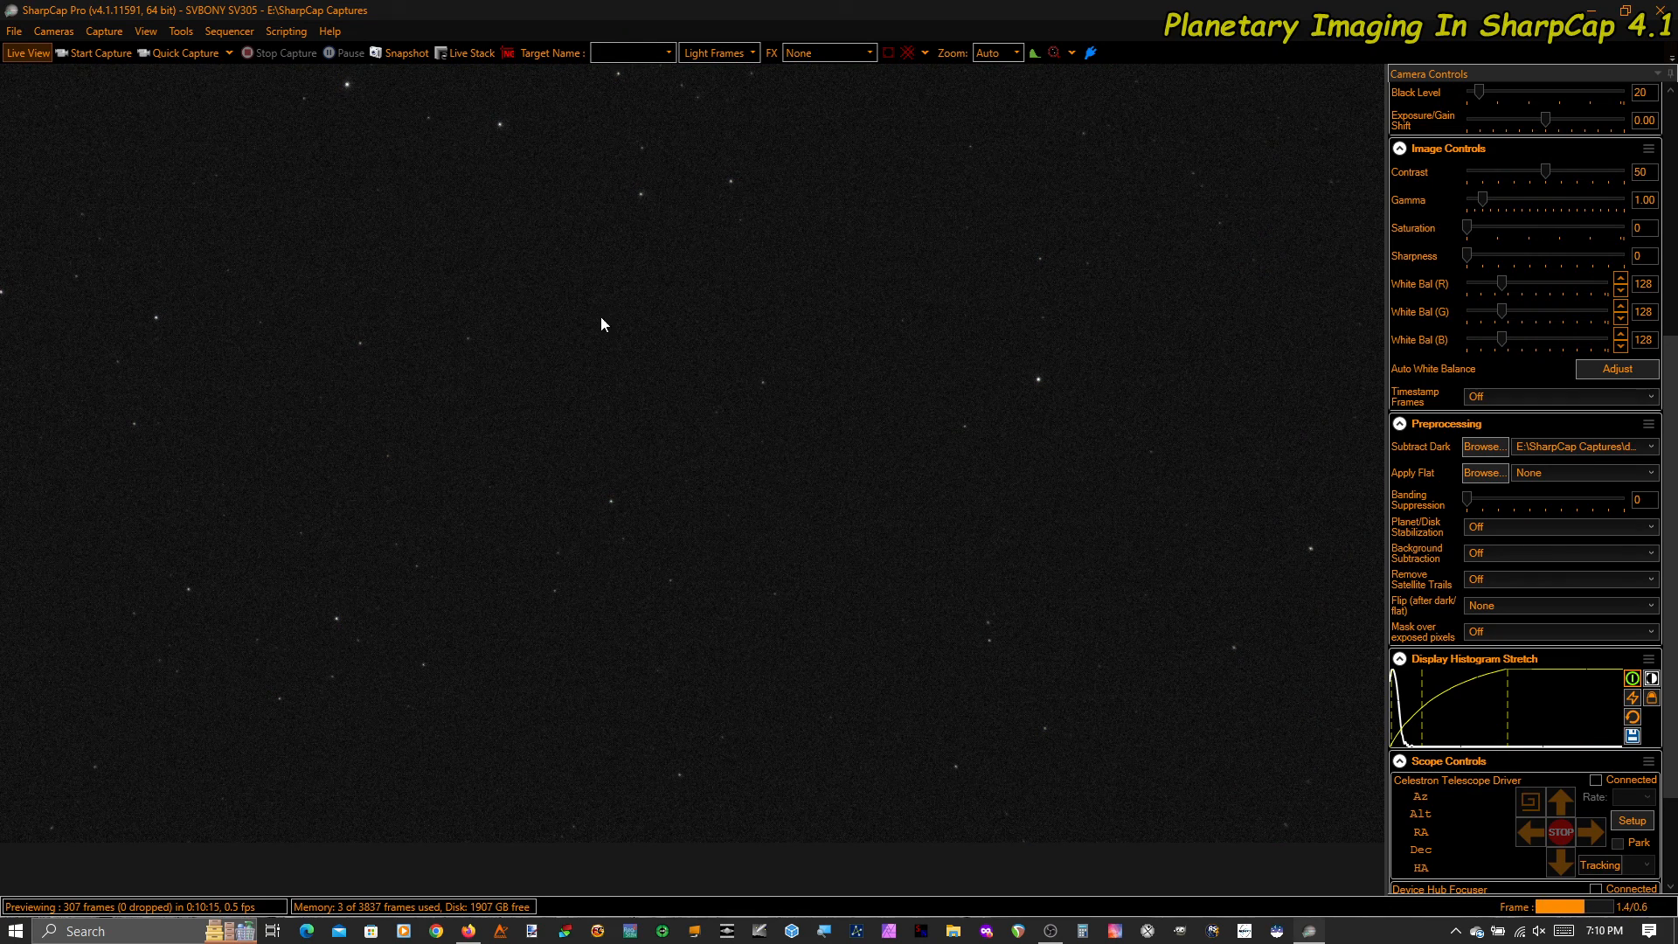
mouse_move(792, 349)
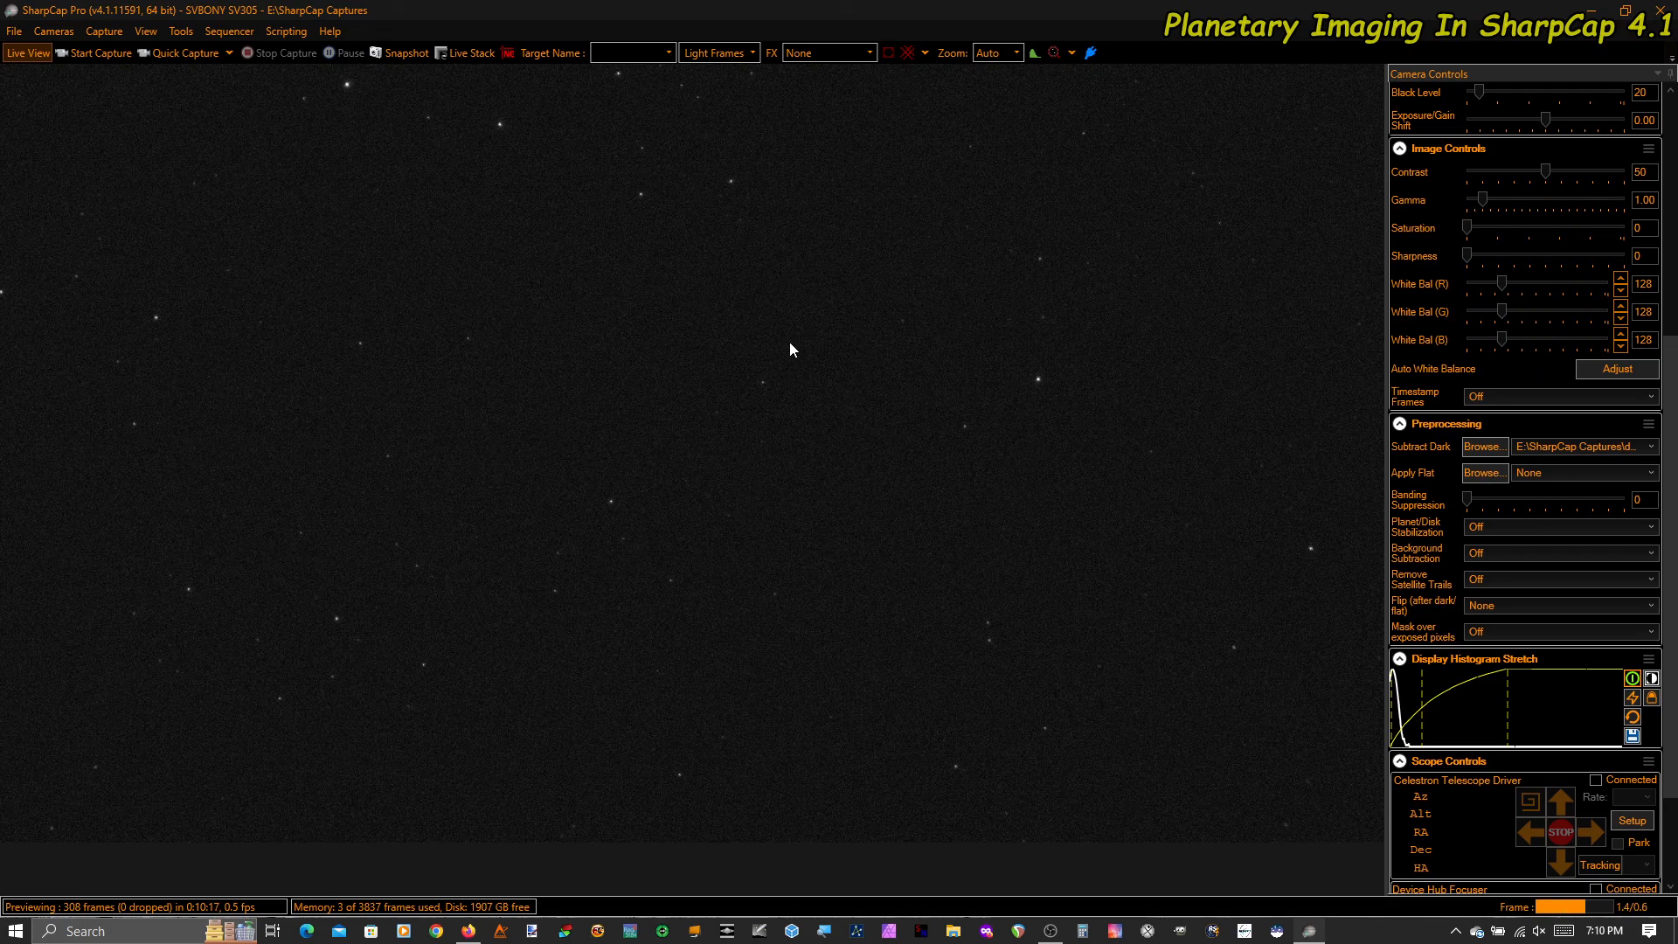
mouse_move(1334, 931)
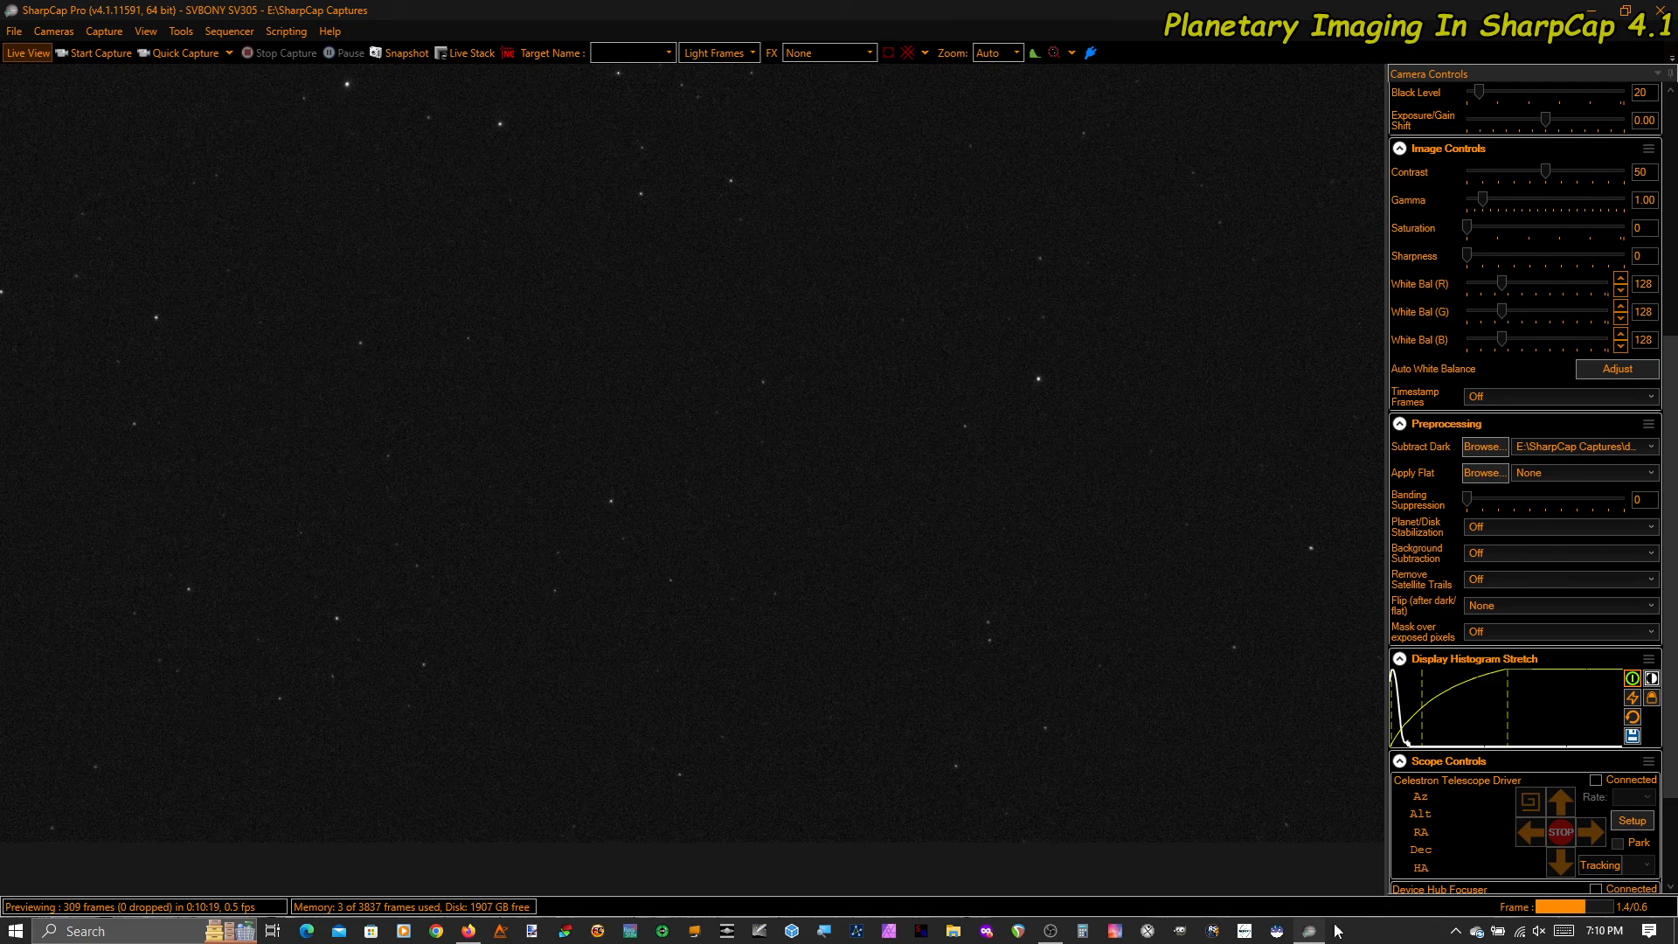